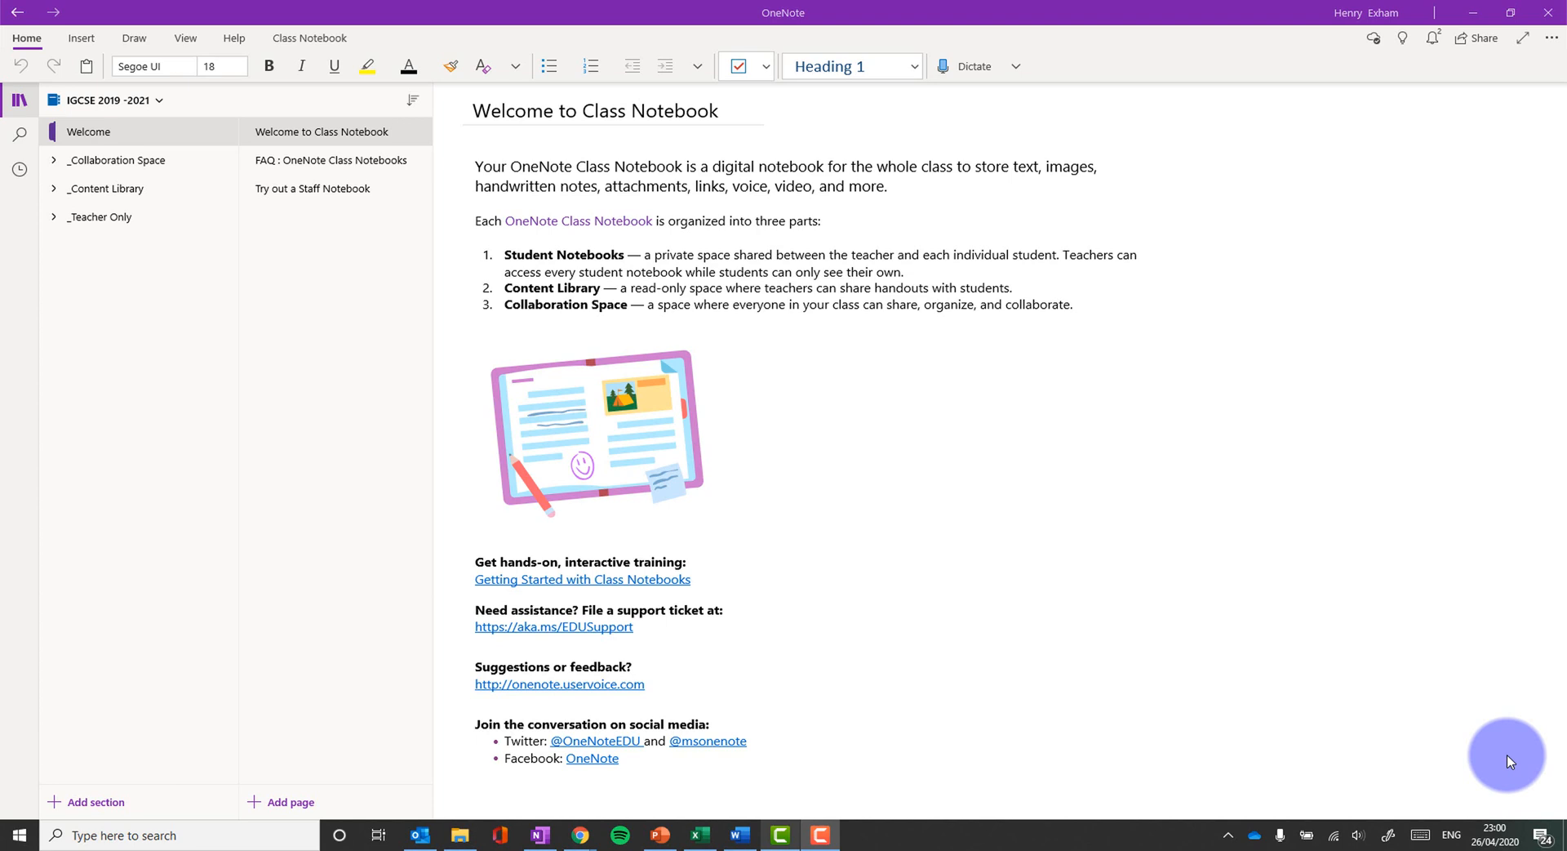
pyautogui.moveTo(221, 769)
pyautogui.write('x')
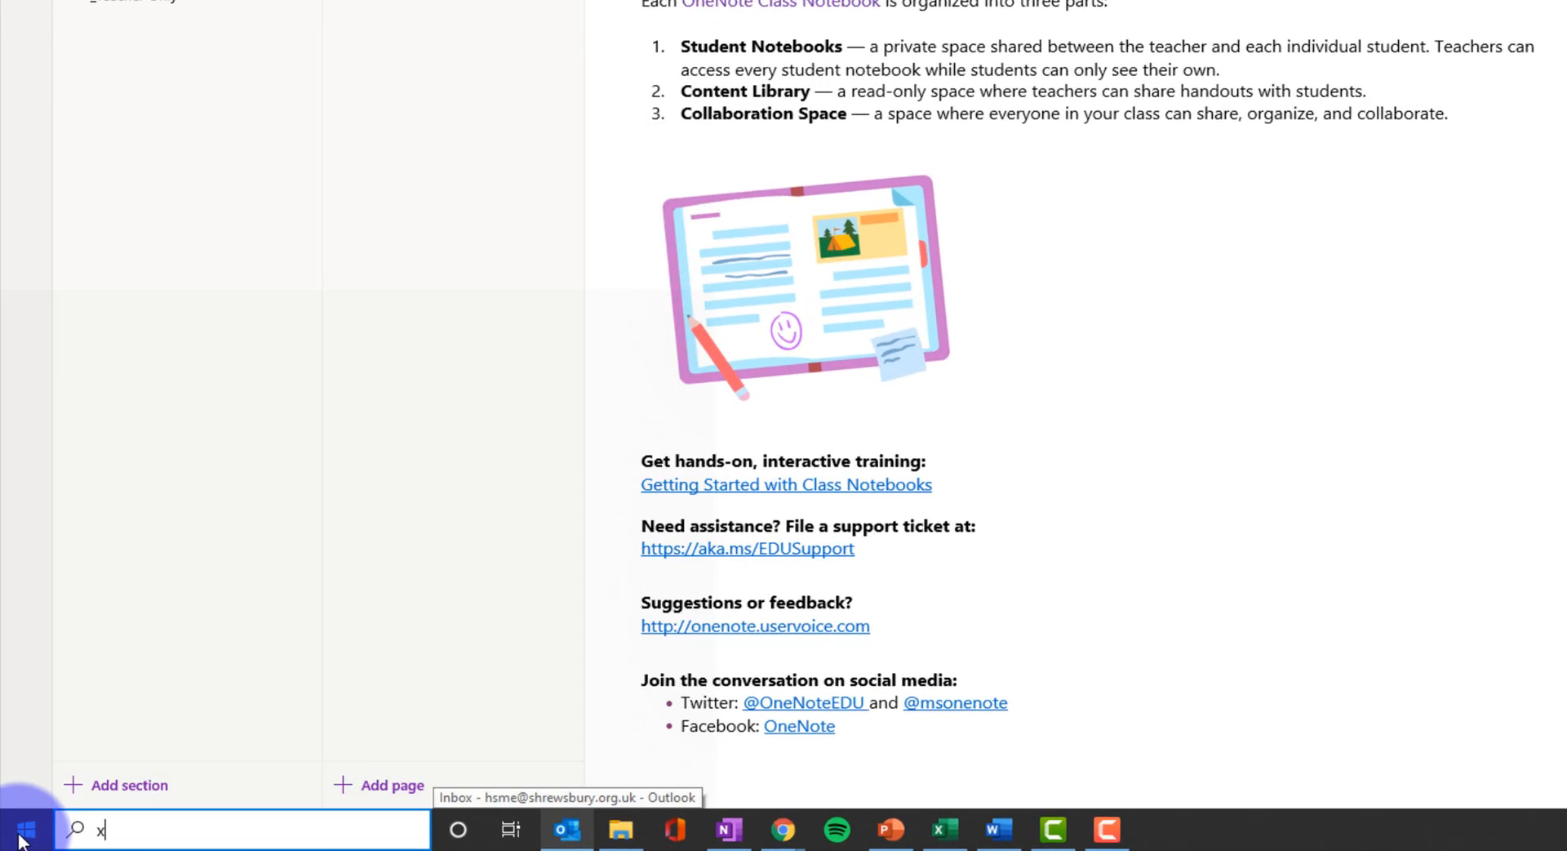
# Search 'xbox' in the Start menu and launch Xbox Game Bar over the OneNote page.
pyautogui.write('box')
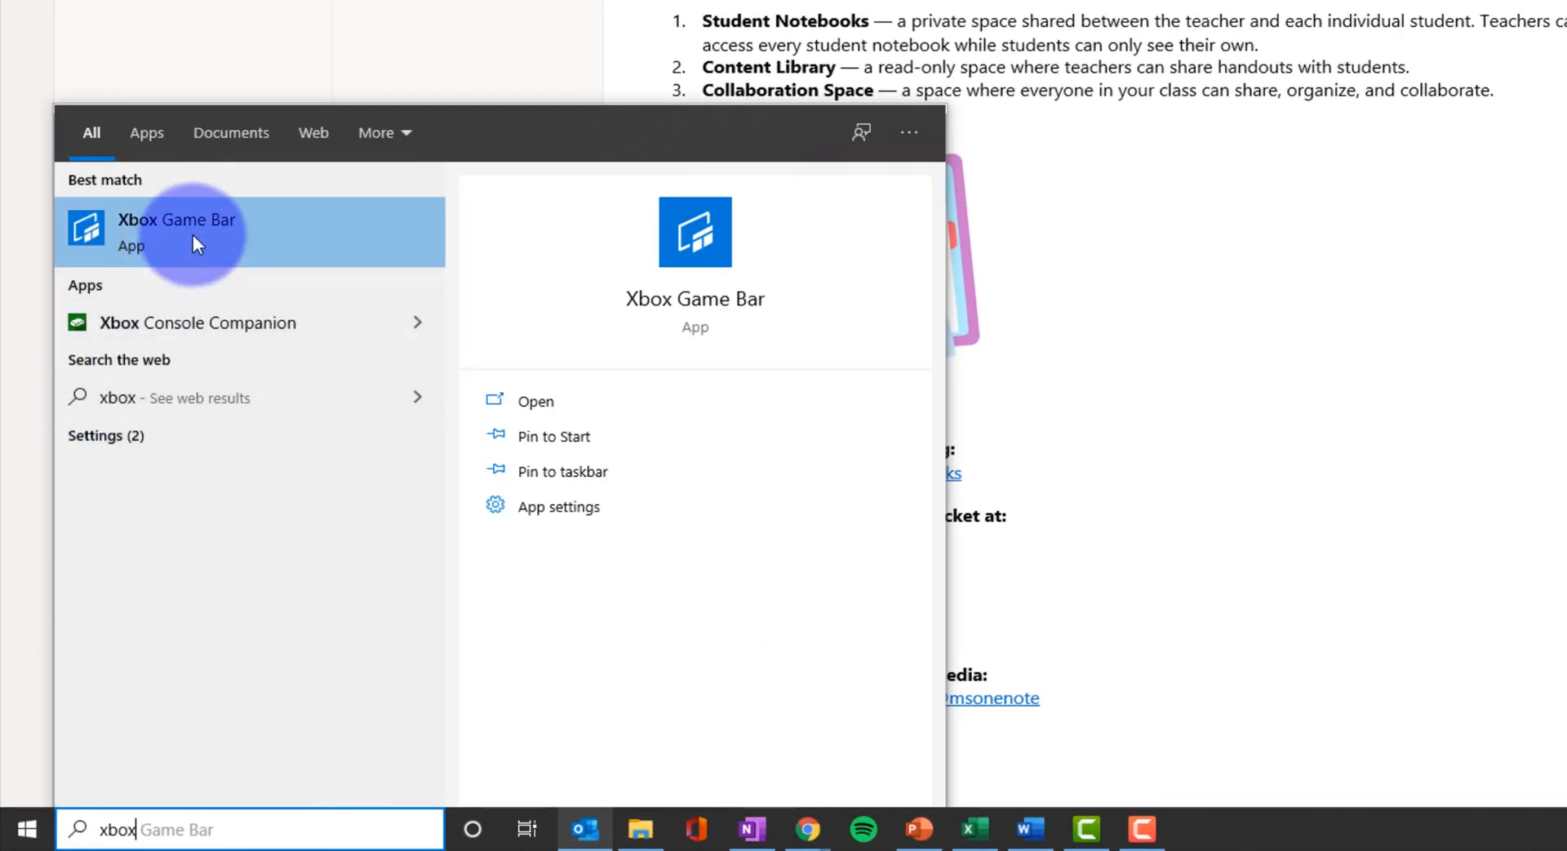
pyautogui.click(176, 230)
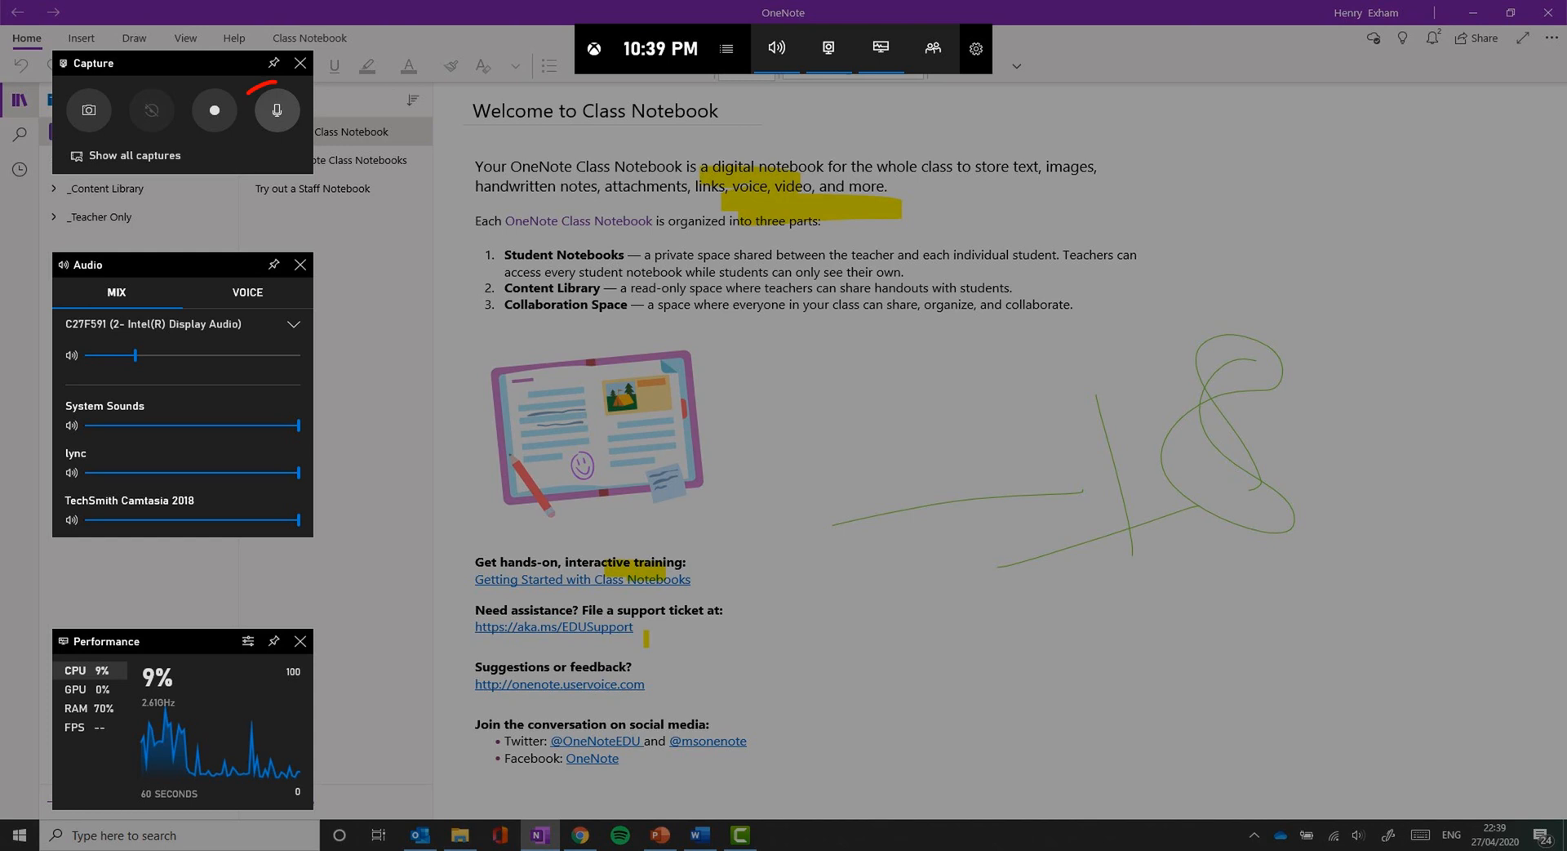
# Turn microphone access On for Xbox Game Bar via the blocked-microphone help link, then return to OneNote.
pyautogui.click(278, 109)
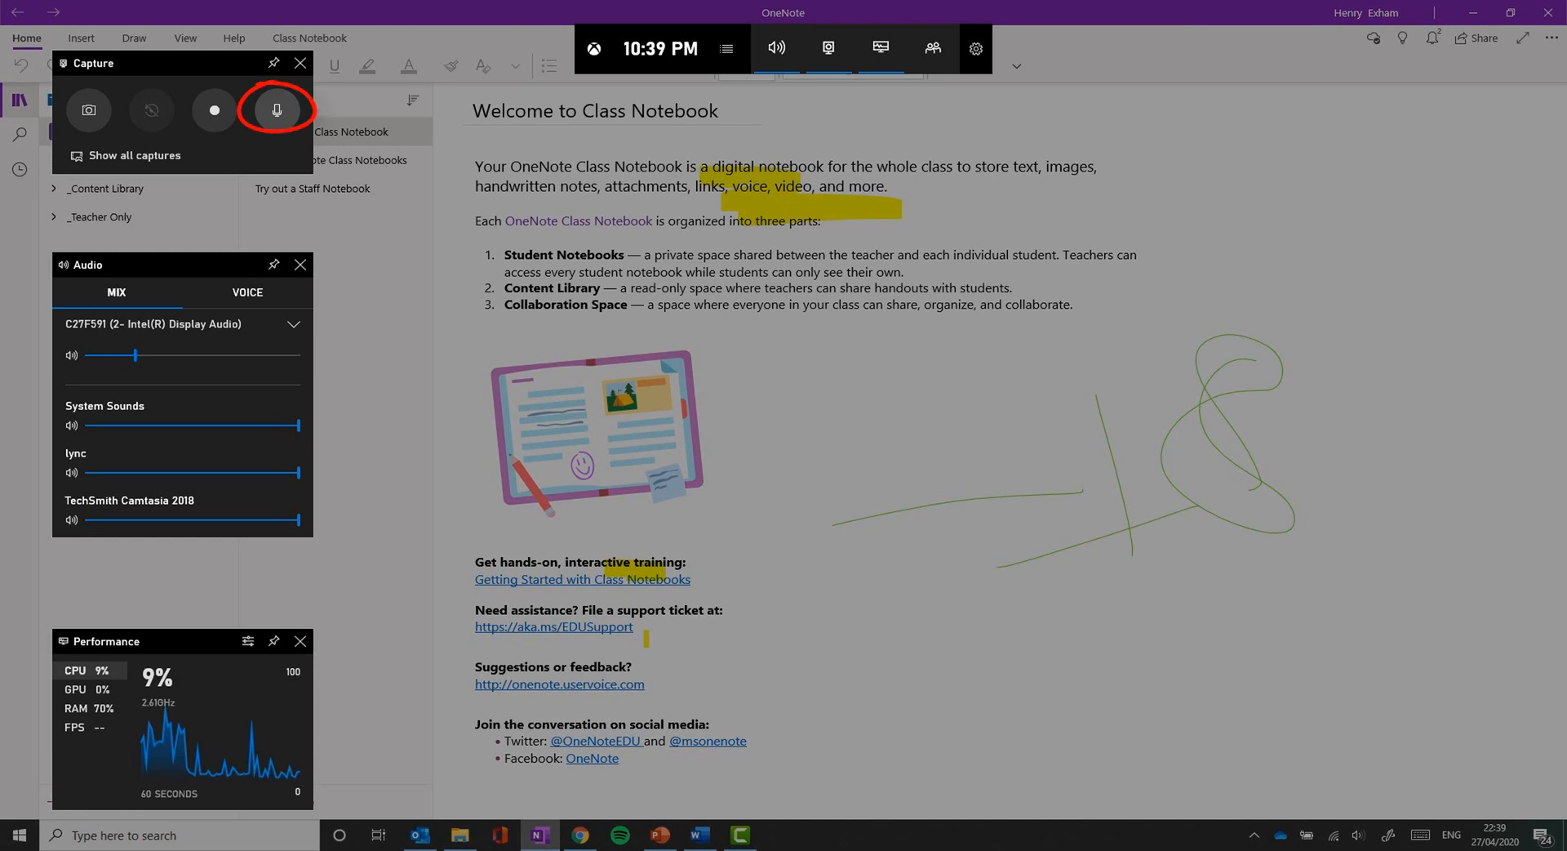
pyautogui.click(277, 109)
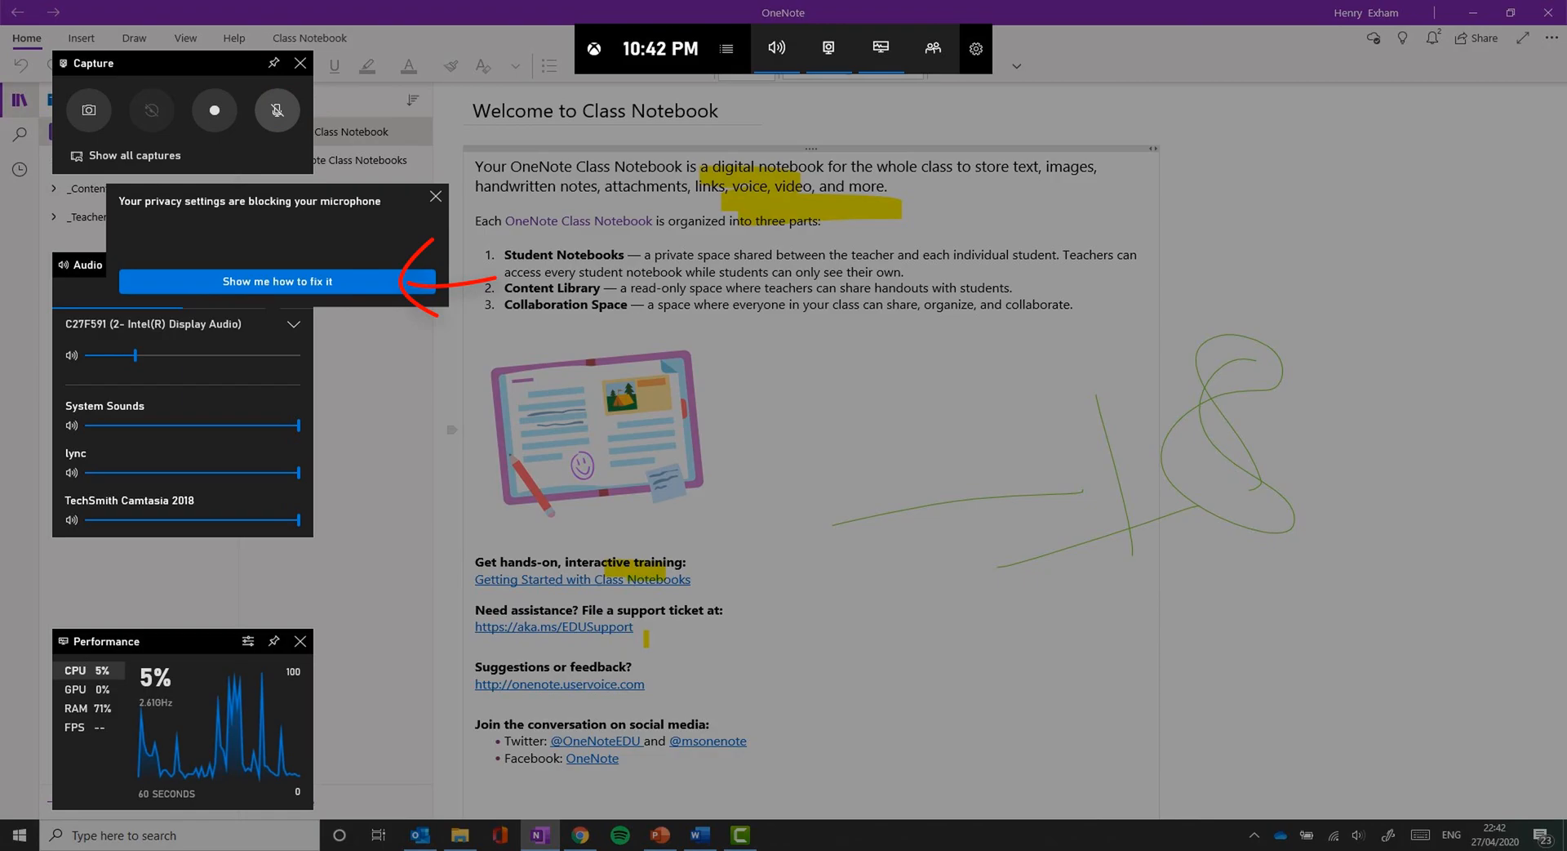
pyautogui.click(278, 281)
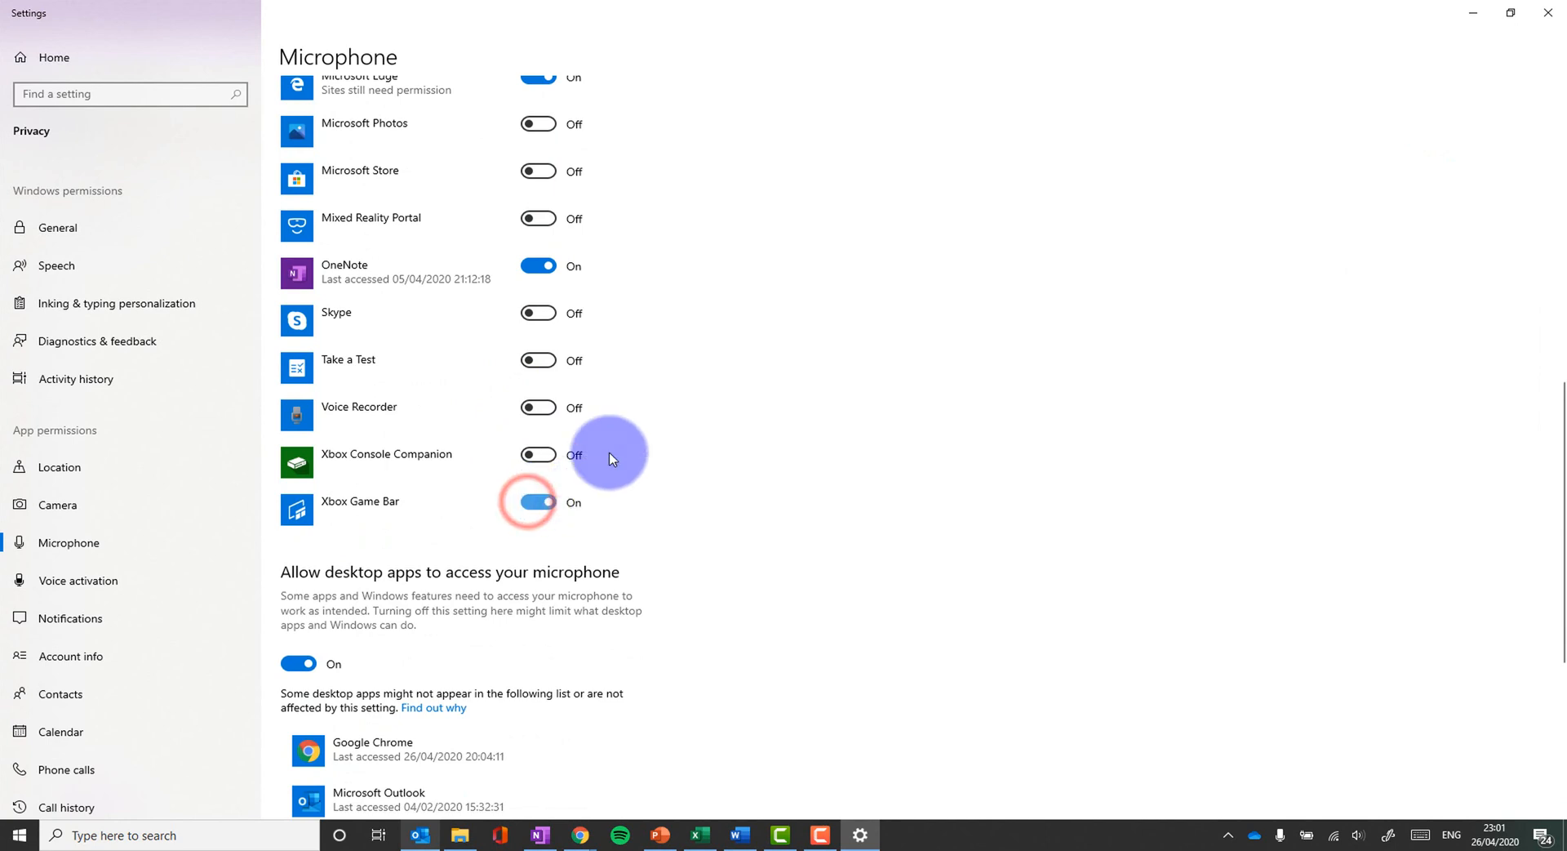
pyautogui.click(539, 840)
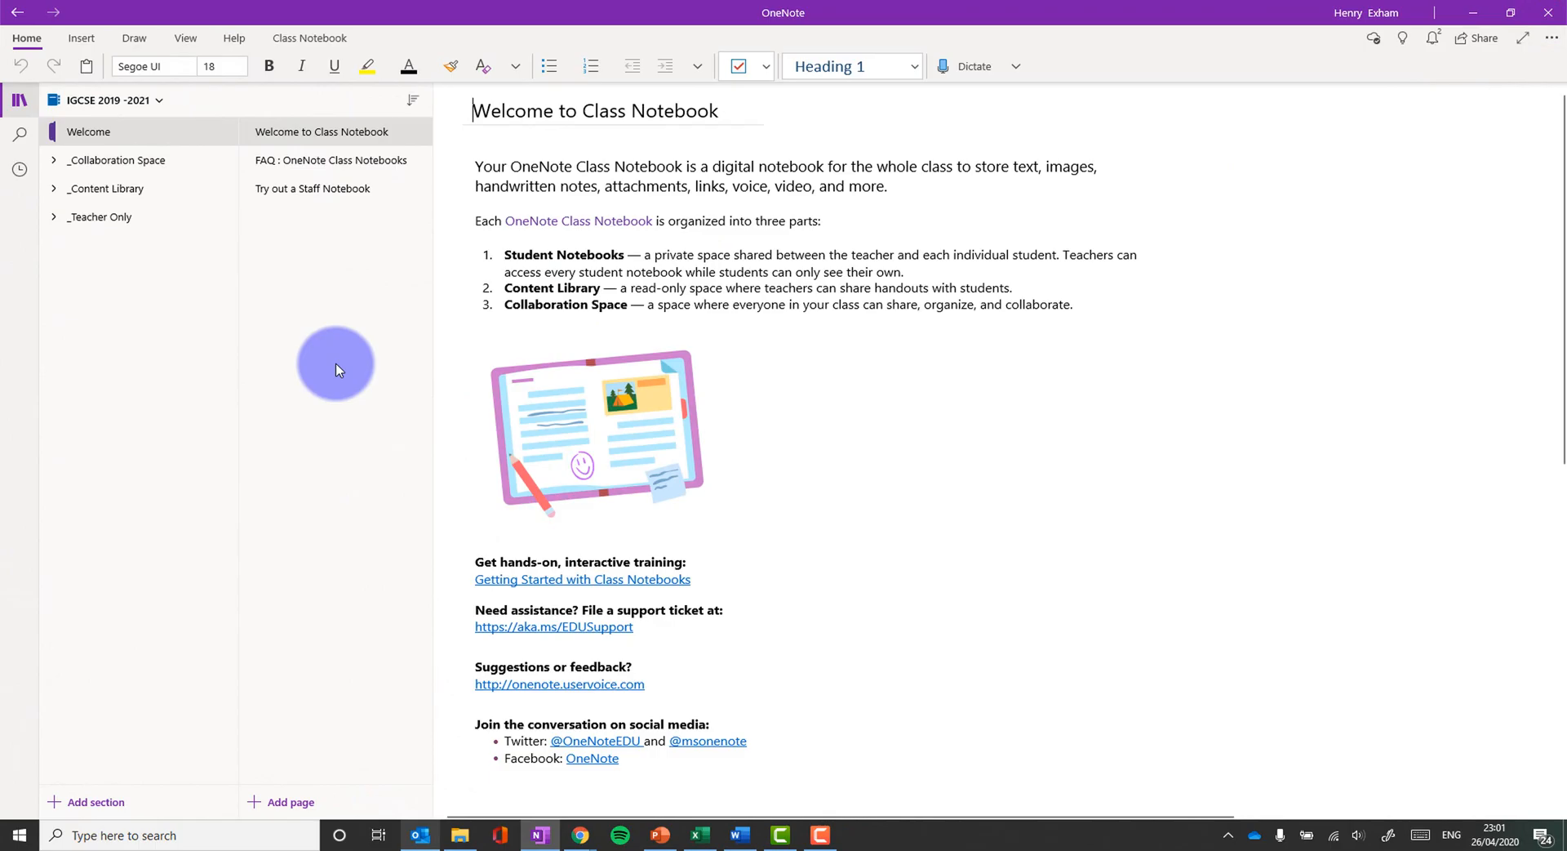
# Record the OneNote page with the Win+G Capture widget while drawing green ink, then end the recording.
pyautogui.press('Win+G')
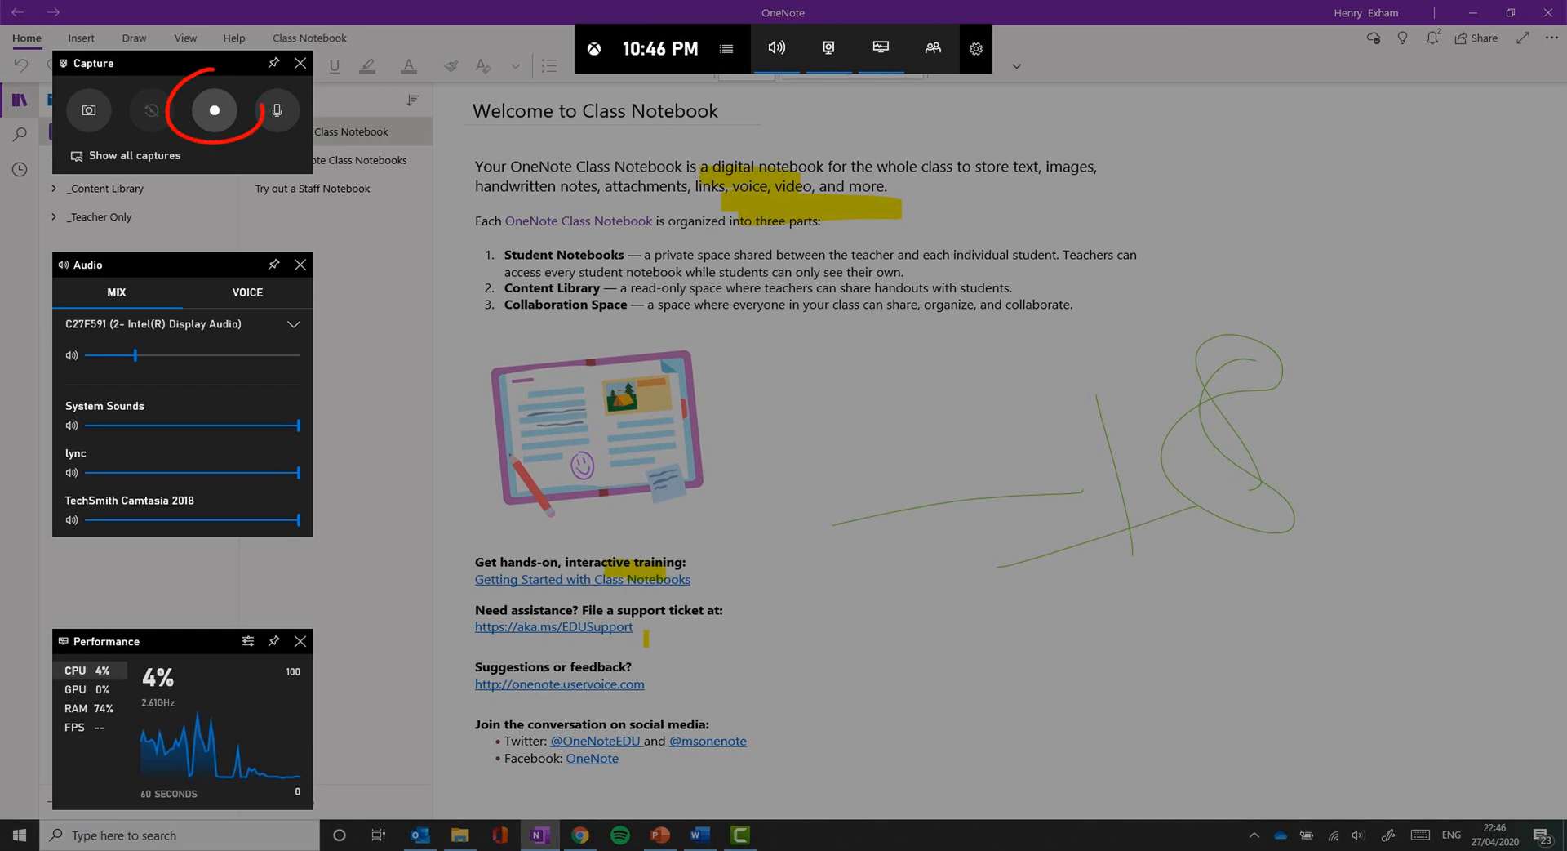
pyautogui.click(214, 110)
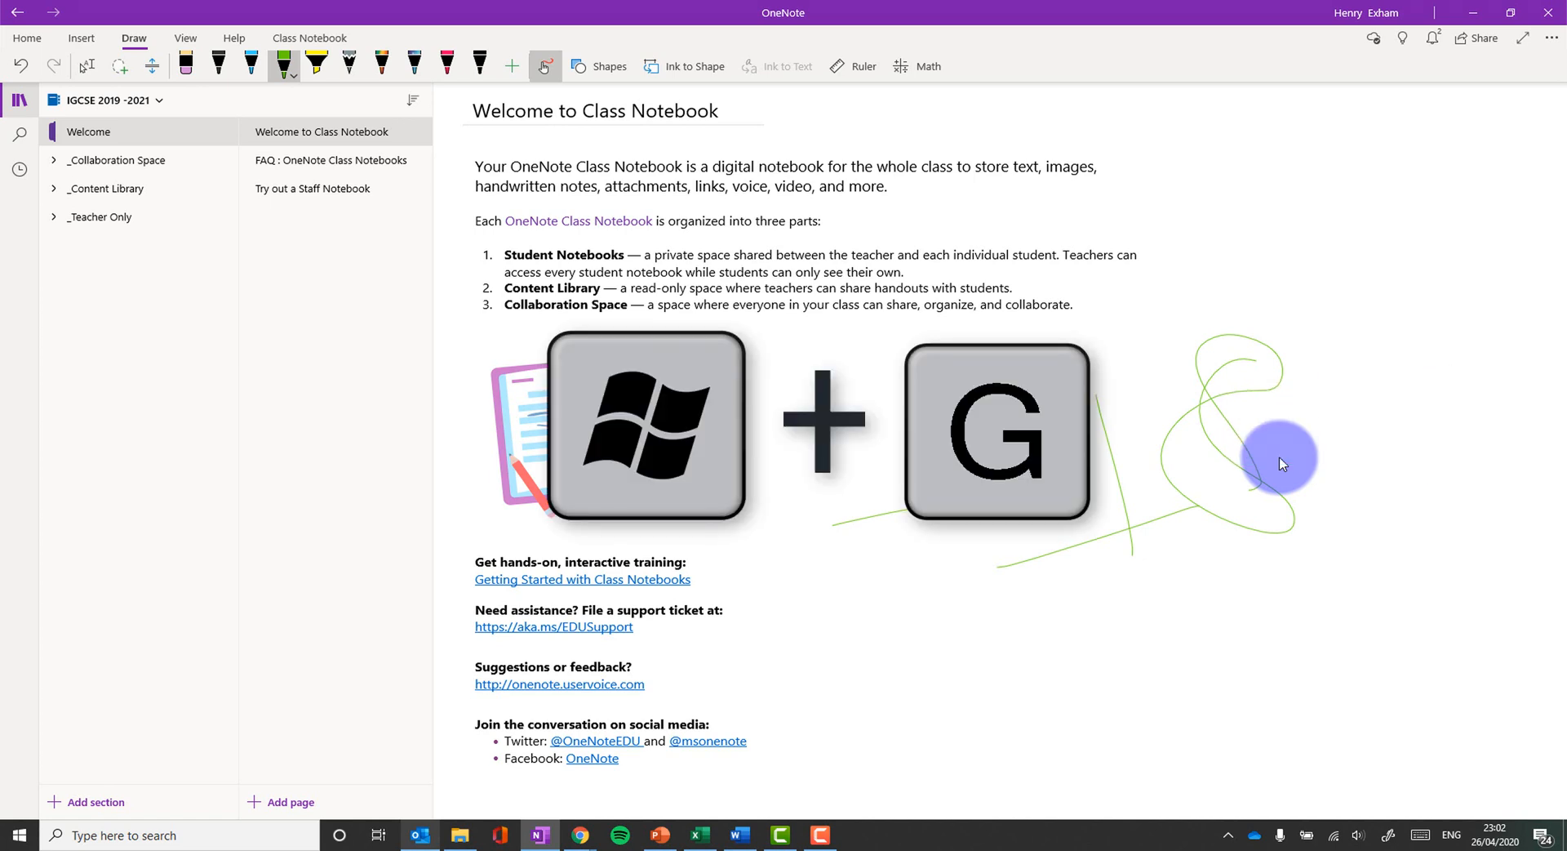
pyautogui.press('Win+g')
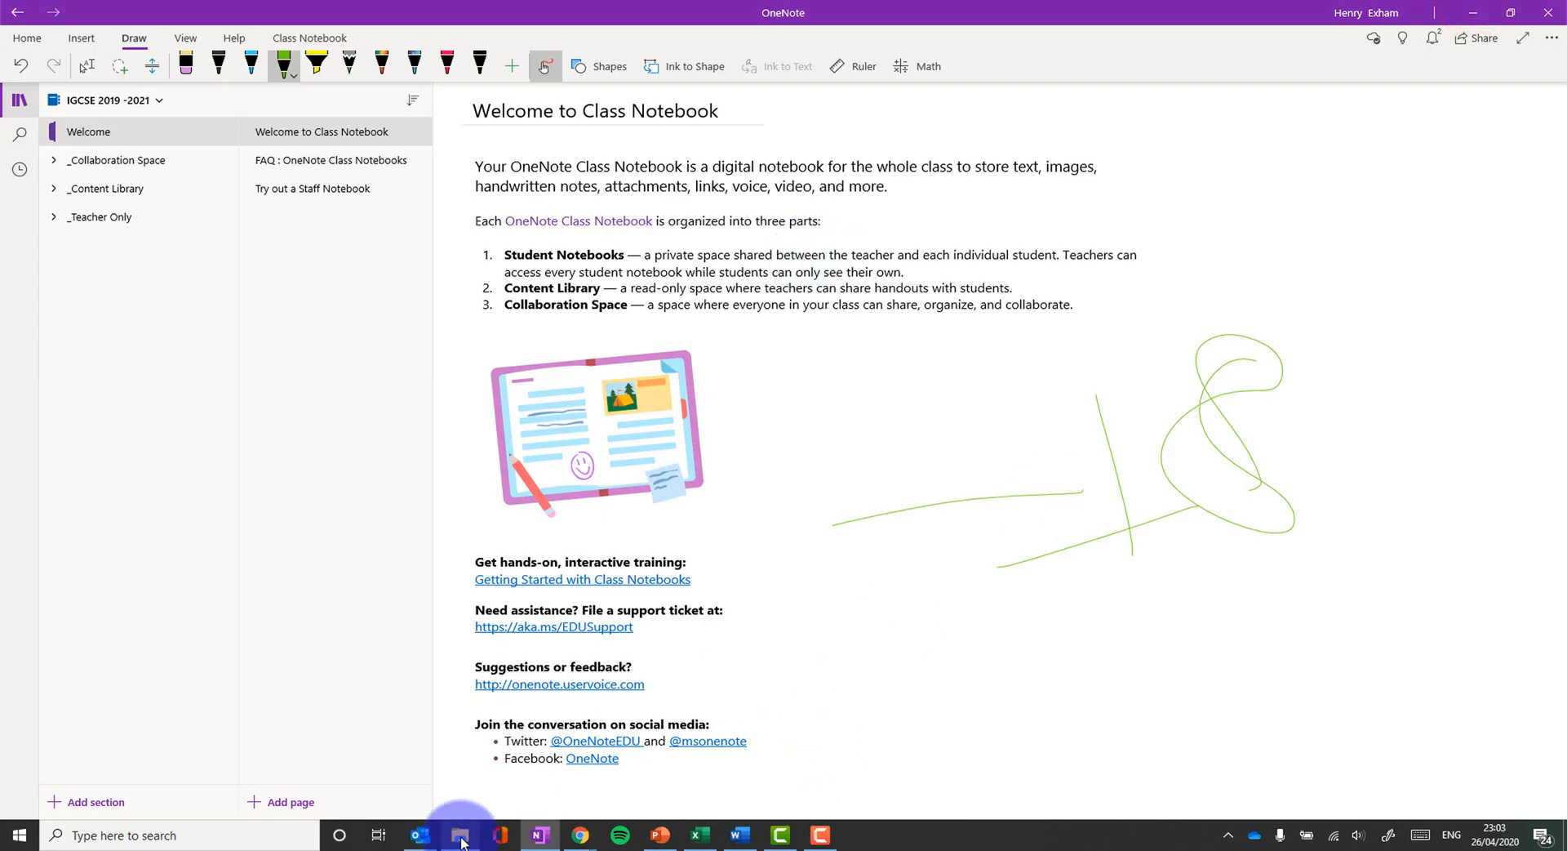
# Play the OneNote capture from Videos > Captures, close it, and switch to the blank PowerPoint presentation.
pyautogui.click(460, 840)
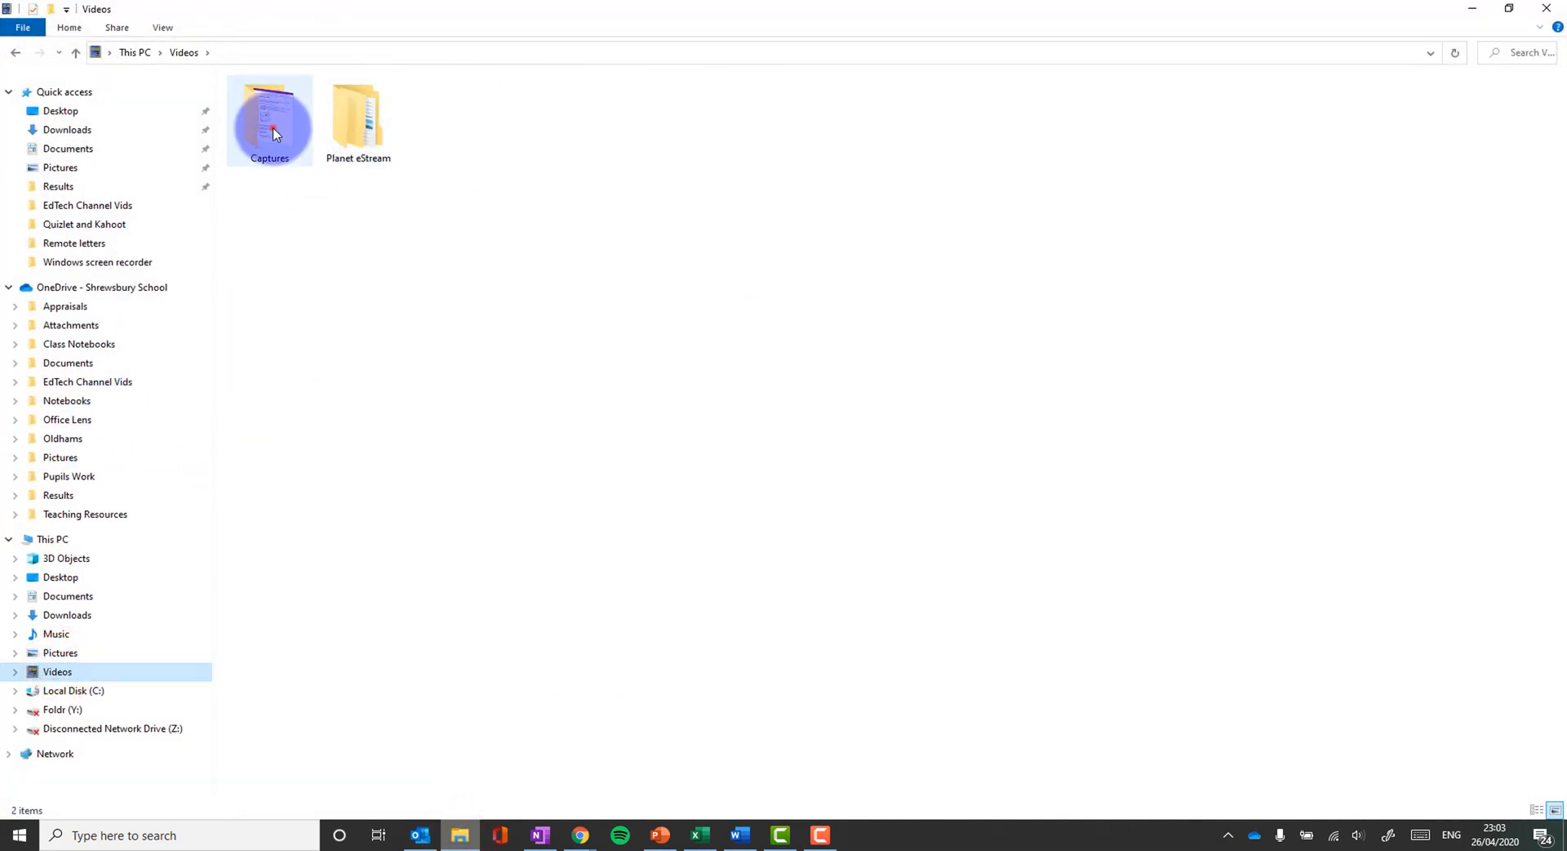
pyautogui.doubleClick(269, 119)
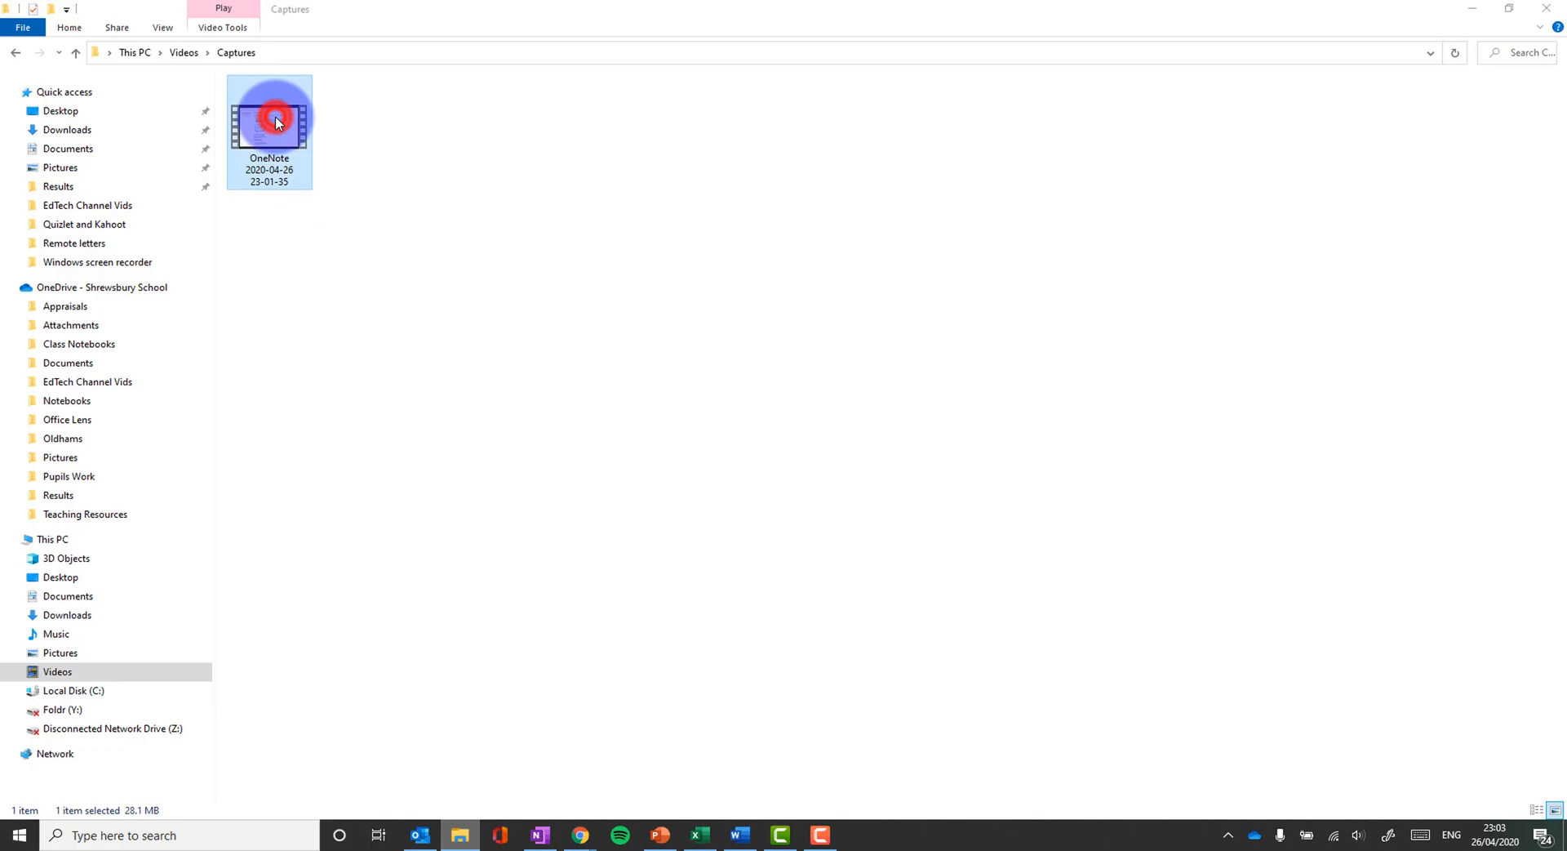
pyautogui.doubleClick(269, 112)
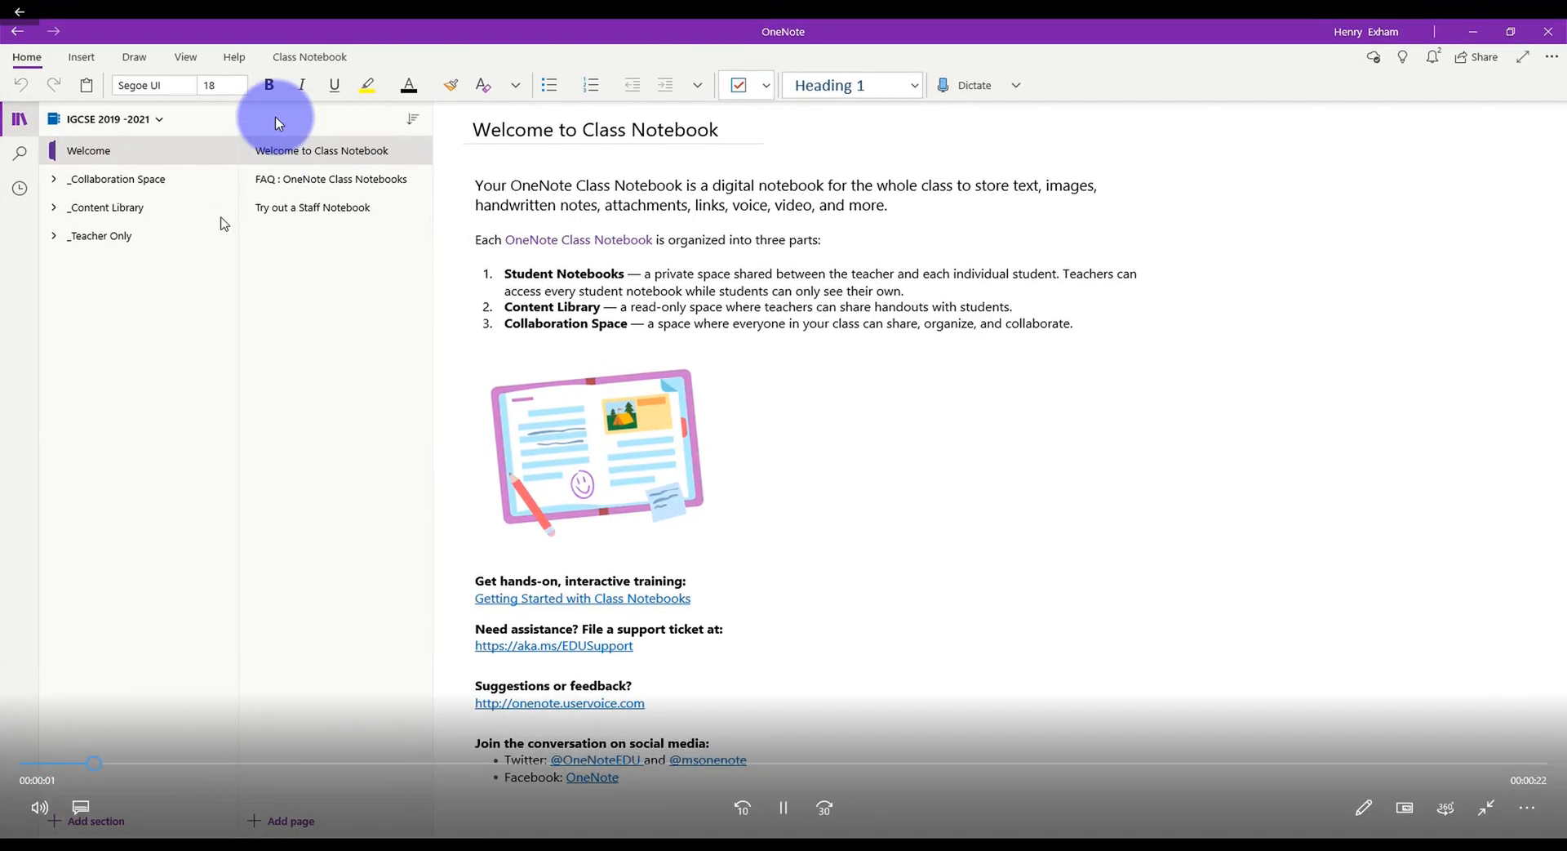
pyautogui.click(459, 835)
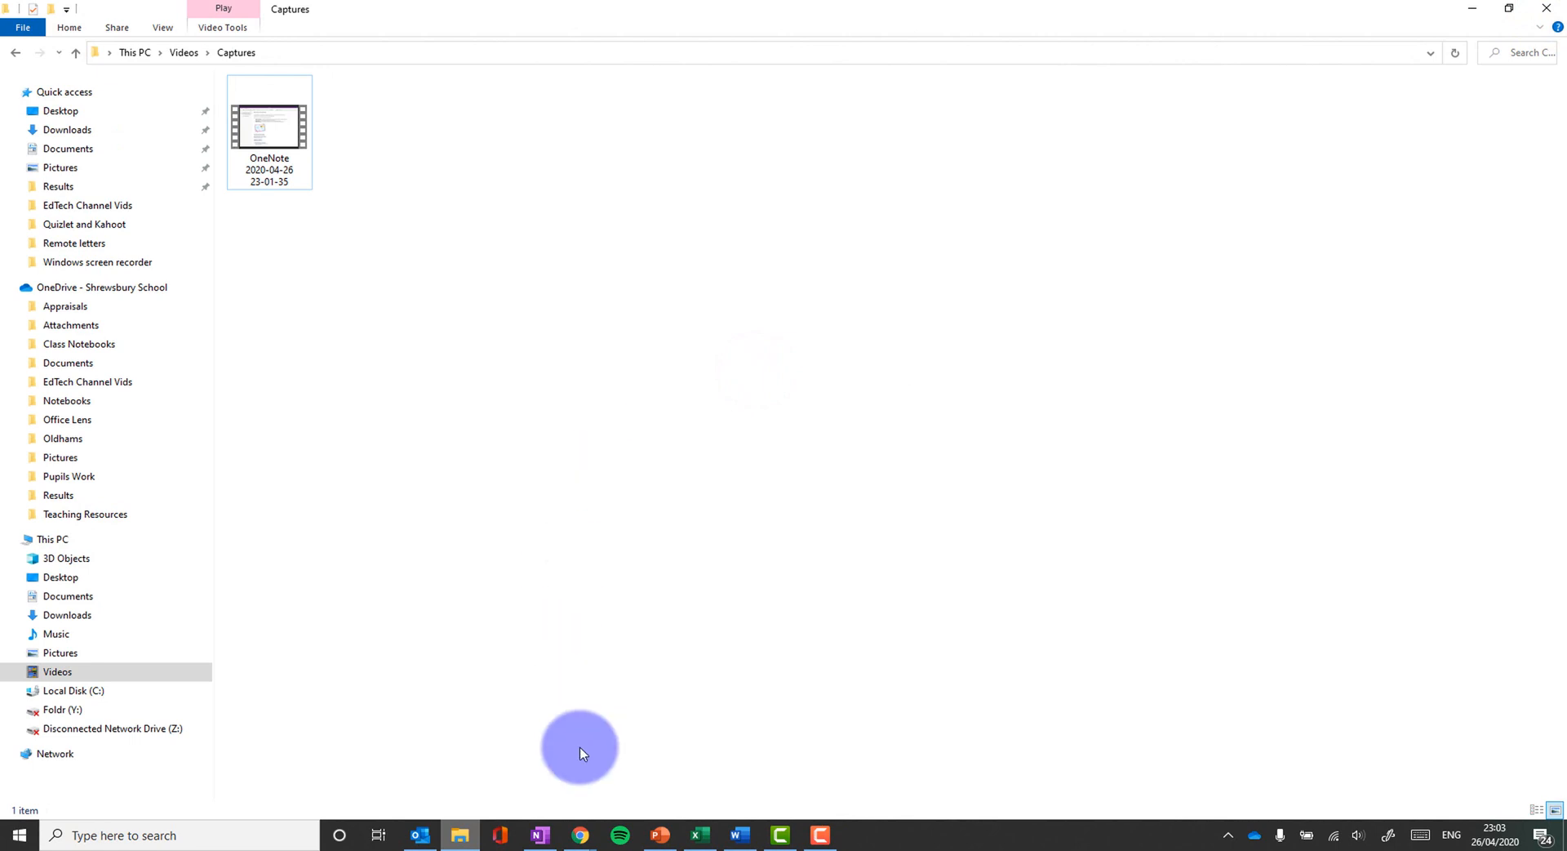
pyautogui.click(658, 840)
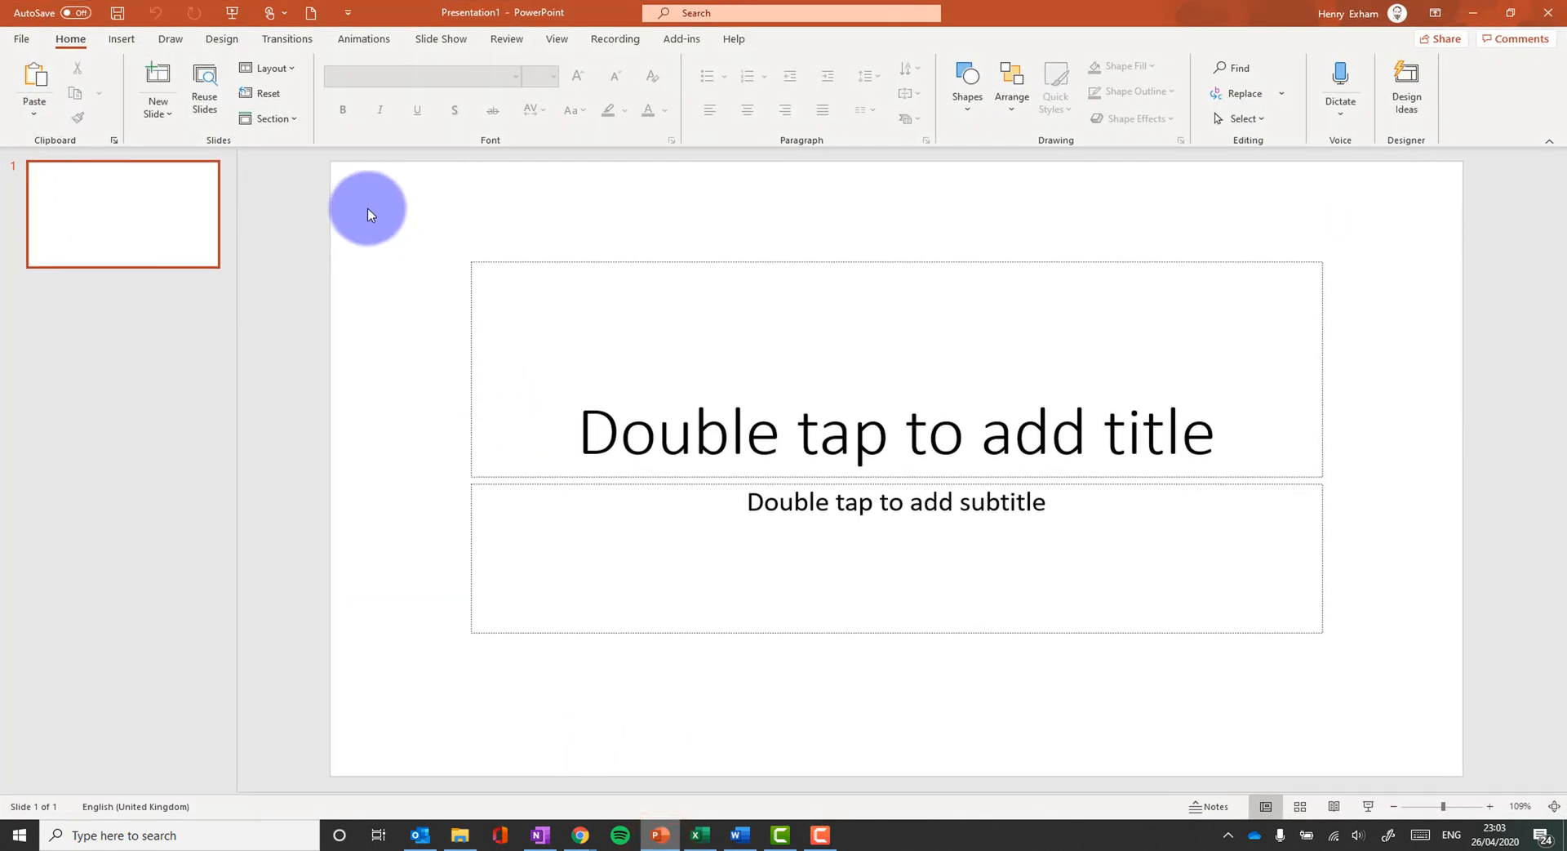
# Launch Insert > Screen Recording and bring the OneNote page forward under the recording bar.
pyautogui.click(121, 37)
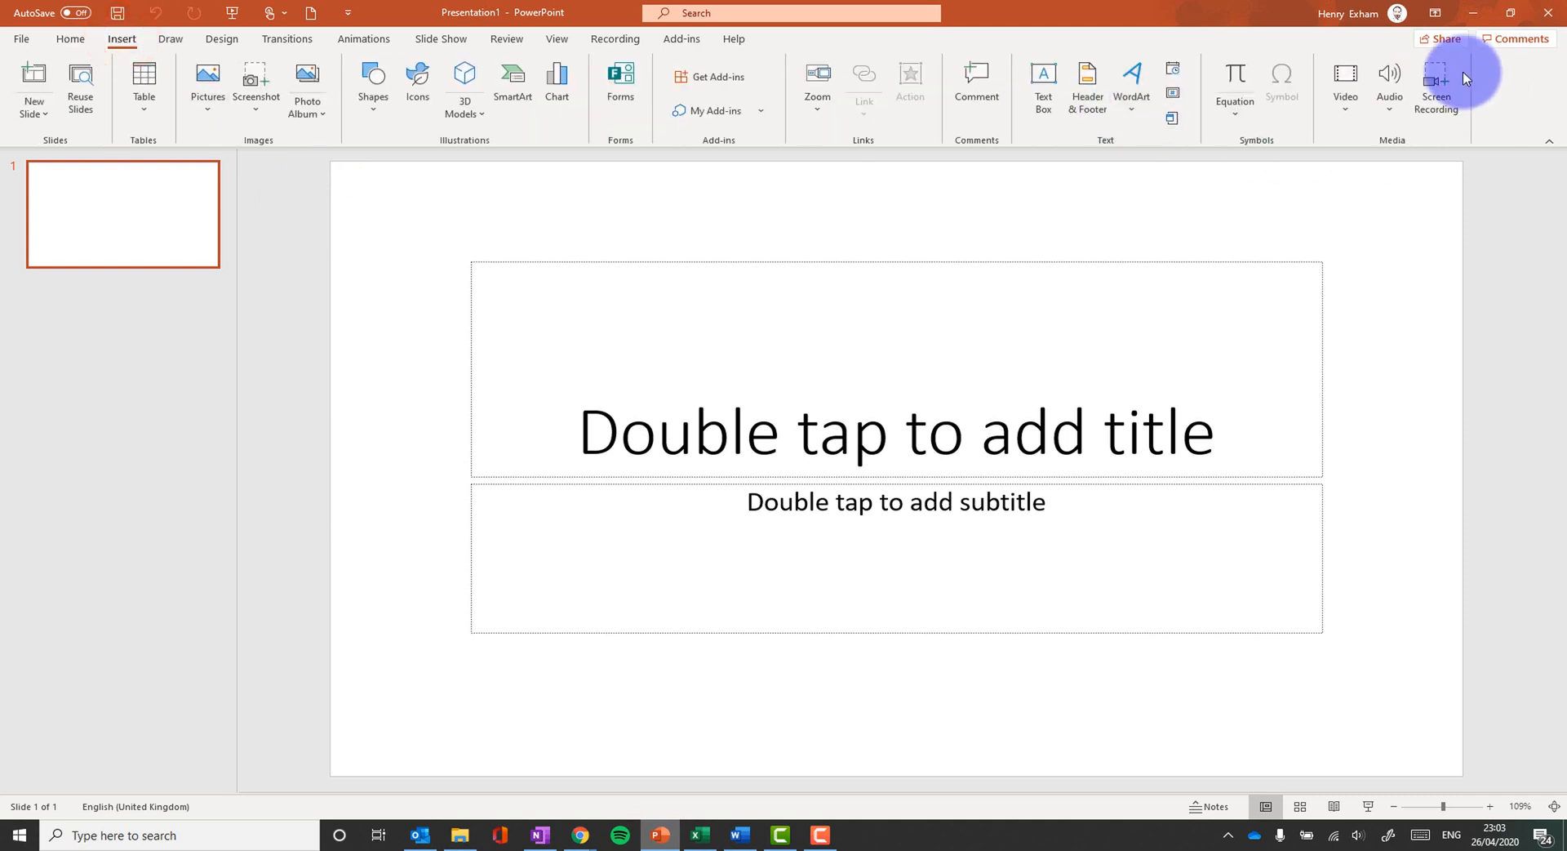
pyautogui.click(1435, 84)
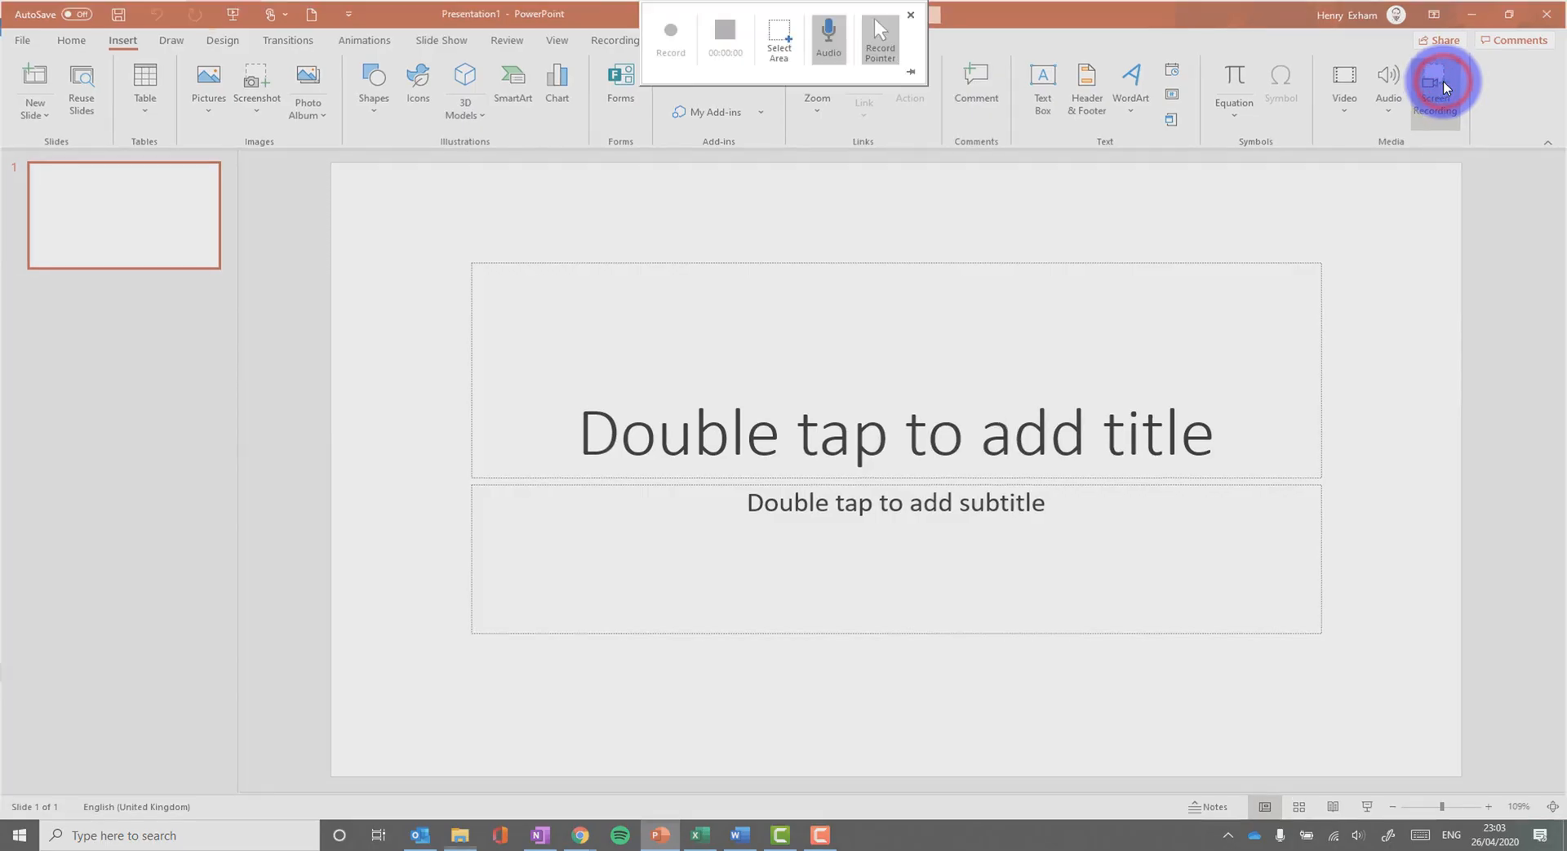
pyautogui.click(1441, 85)
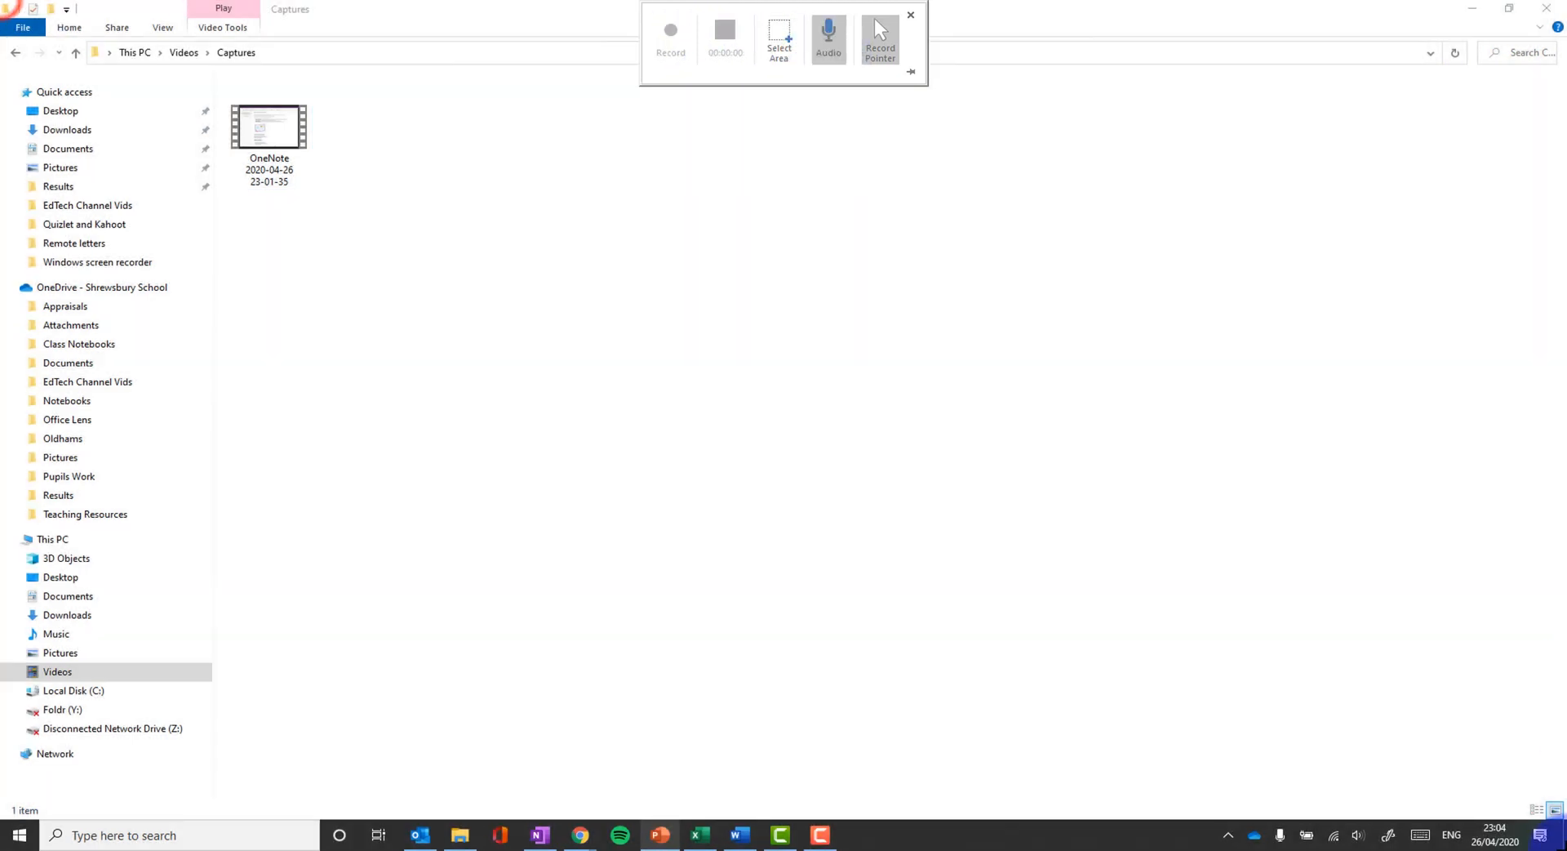
pyautogui.click(539, 841)
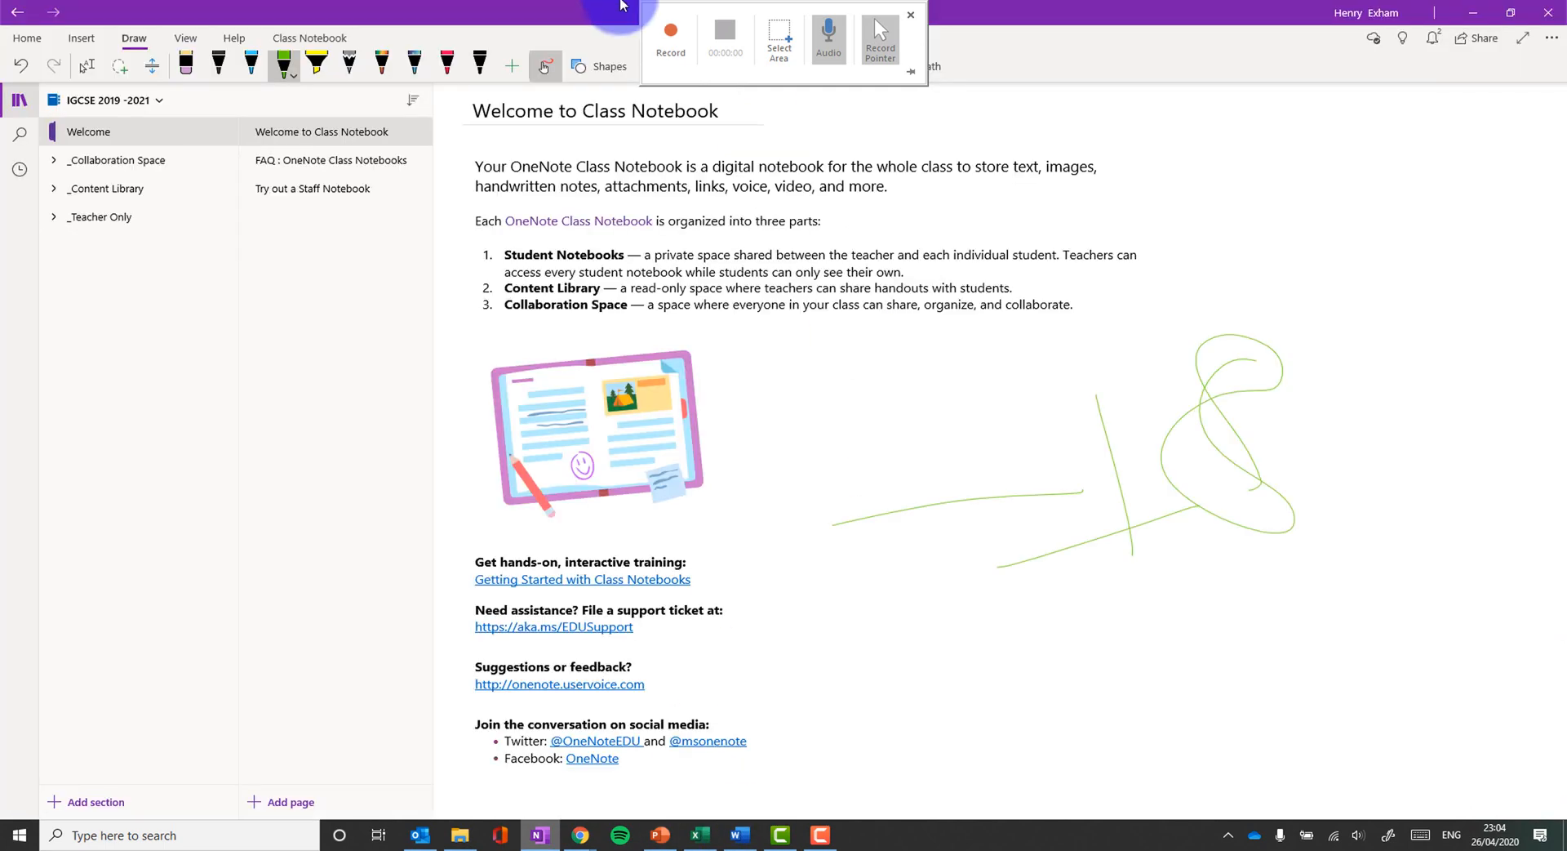
# Record the OneNote page while highlighting text in yellow, stop, and return to the slide with the clip inserted.
pyautogui.click(671, 34)
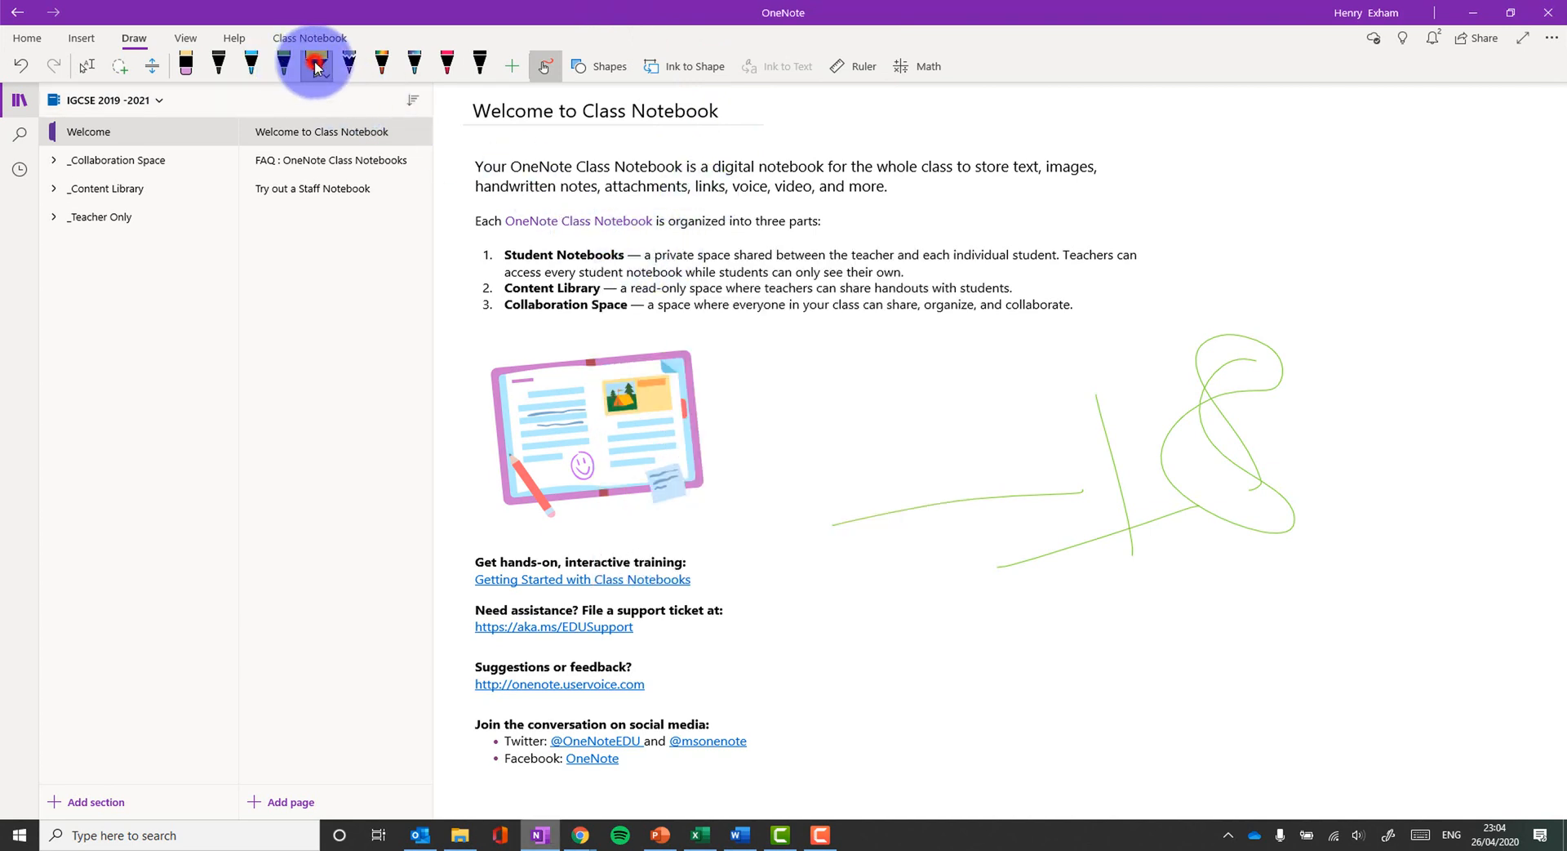
pyautogui.click(315, 62)
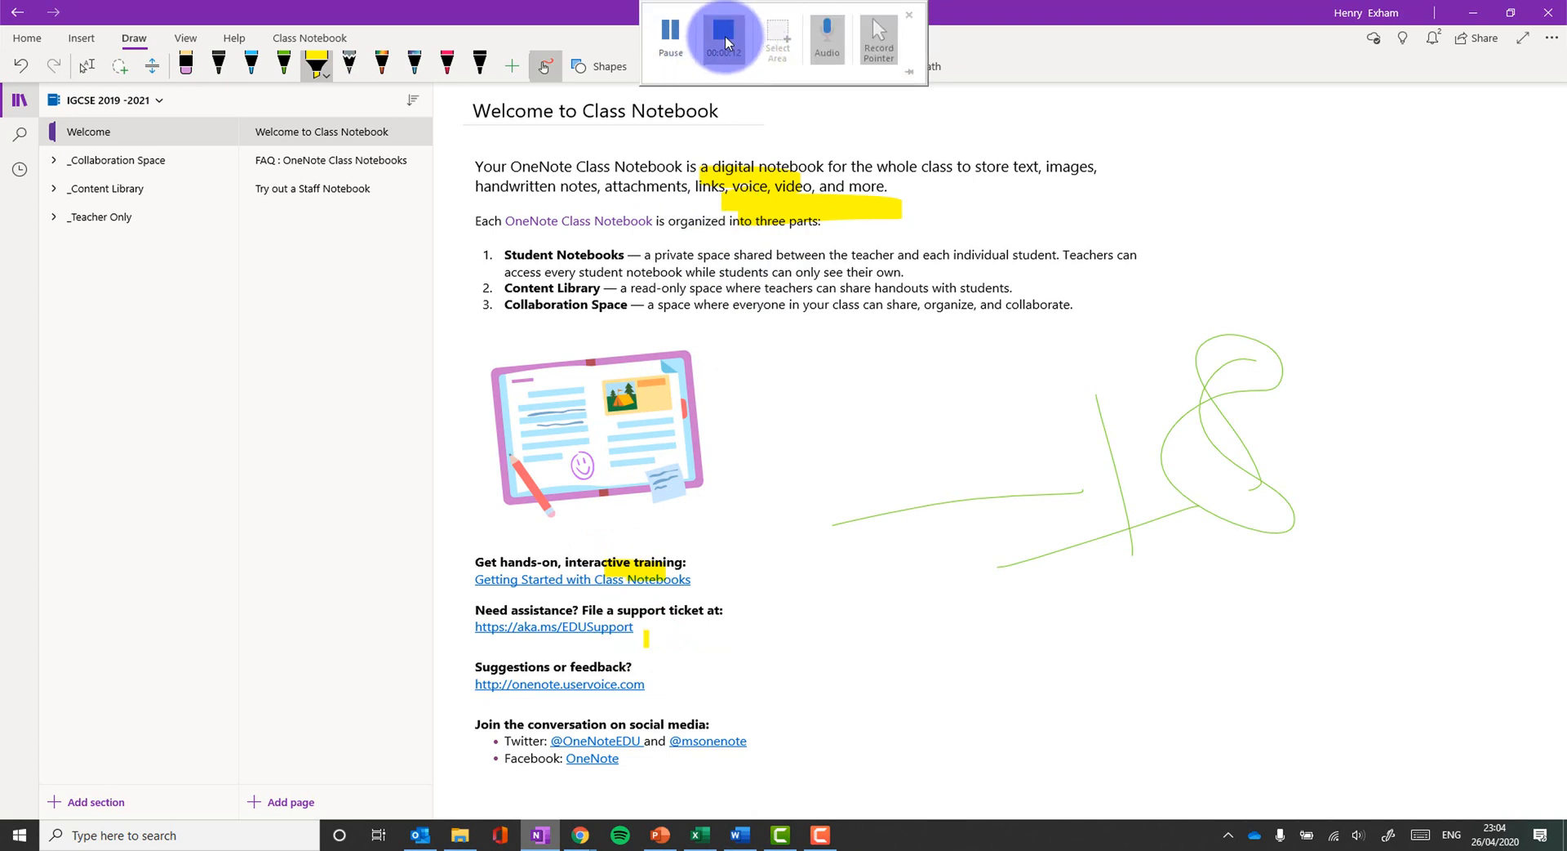
pyautogui.click(720, 31)
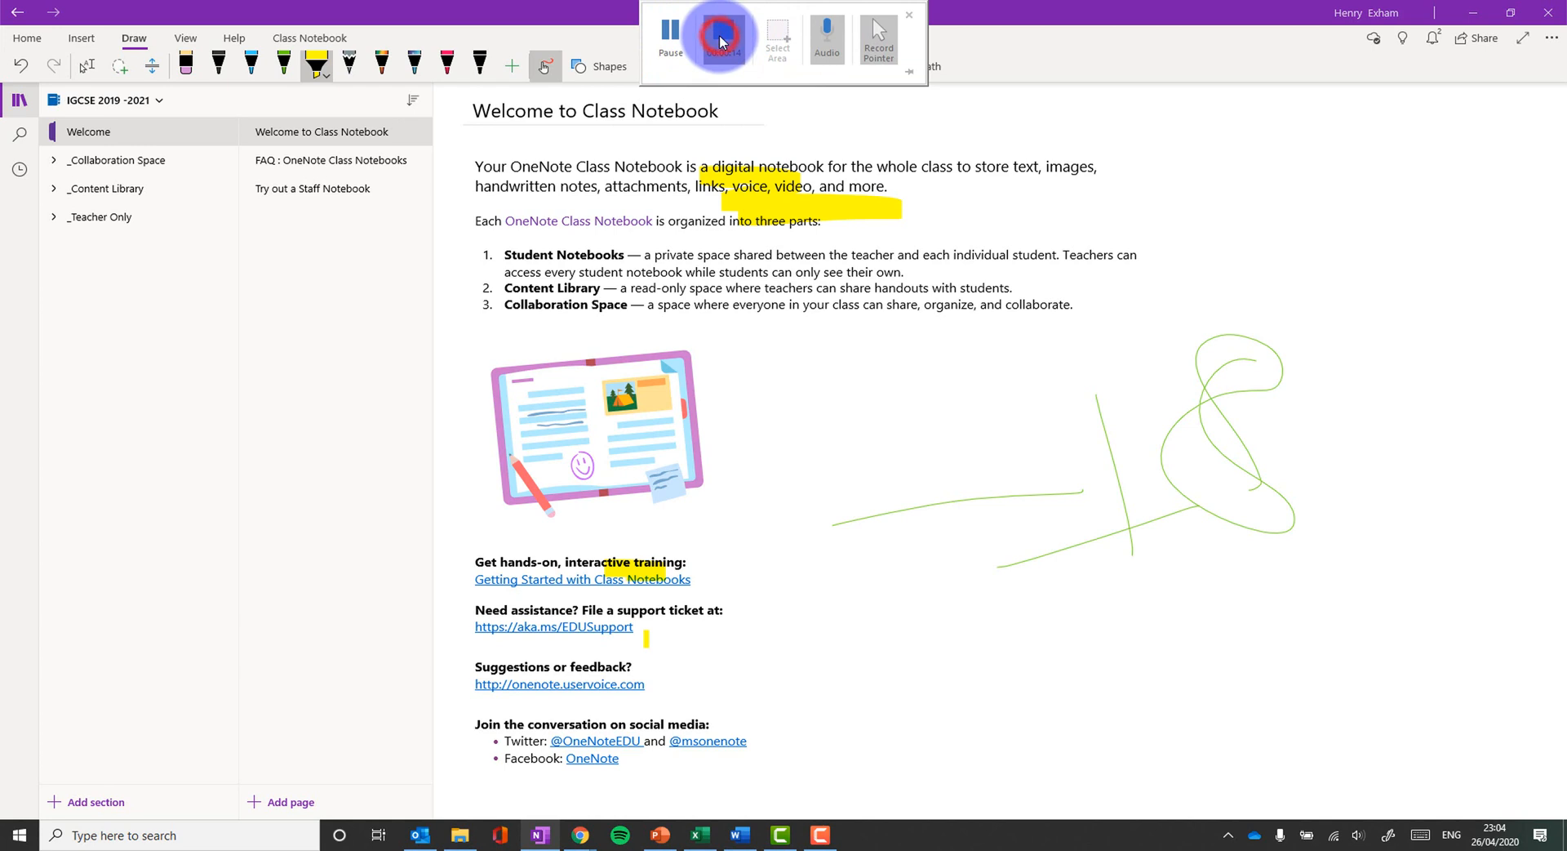
pyautogui.click(720, 37)
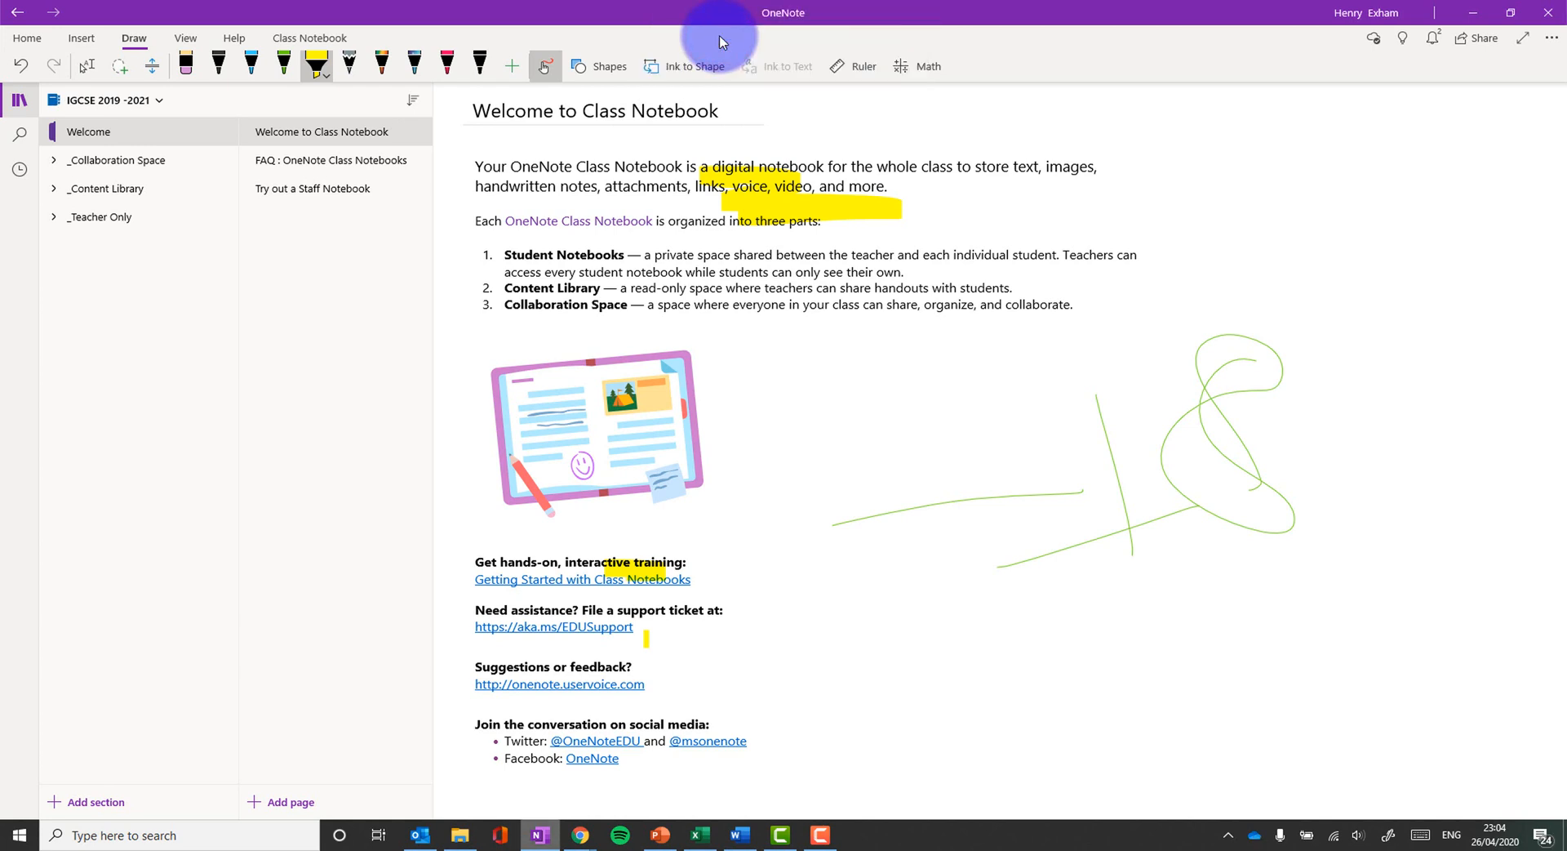
pyautogui.click(660, 834)
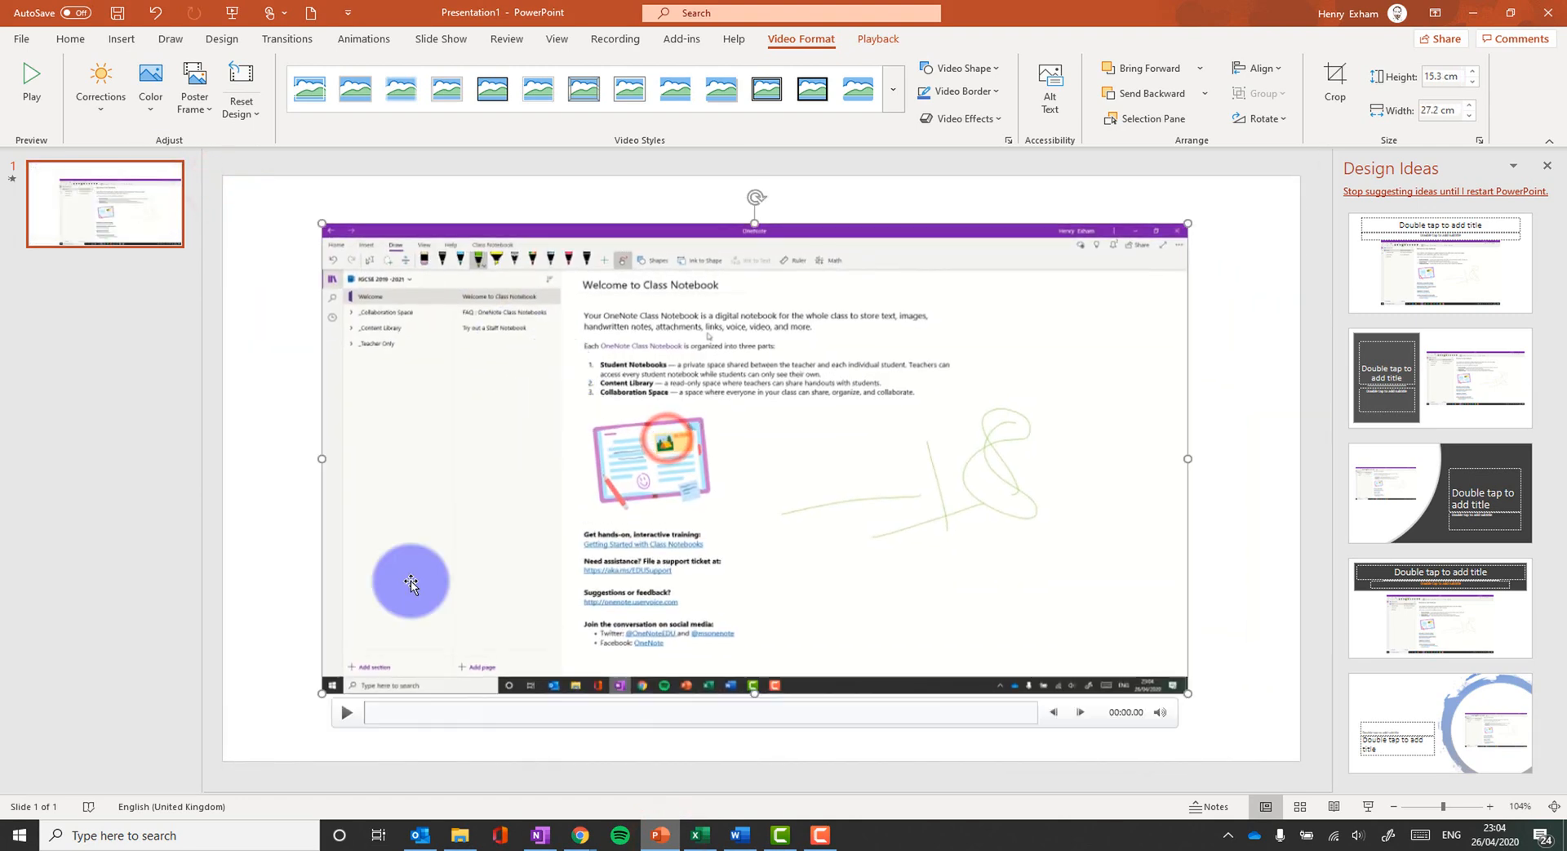
# Select the inserted clip on the slide and choose Save Media as… from its context menu.
pyautogui.click(346, 712)
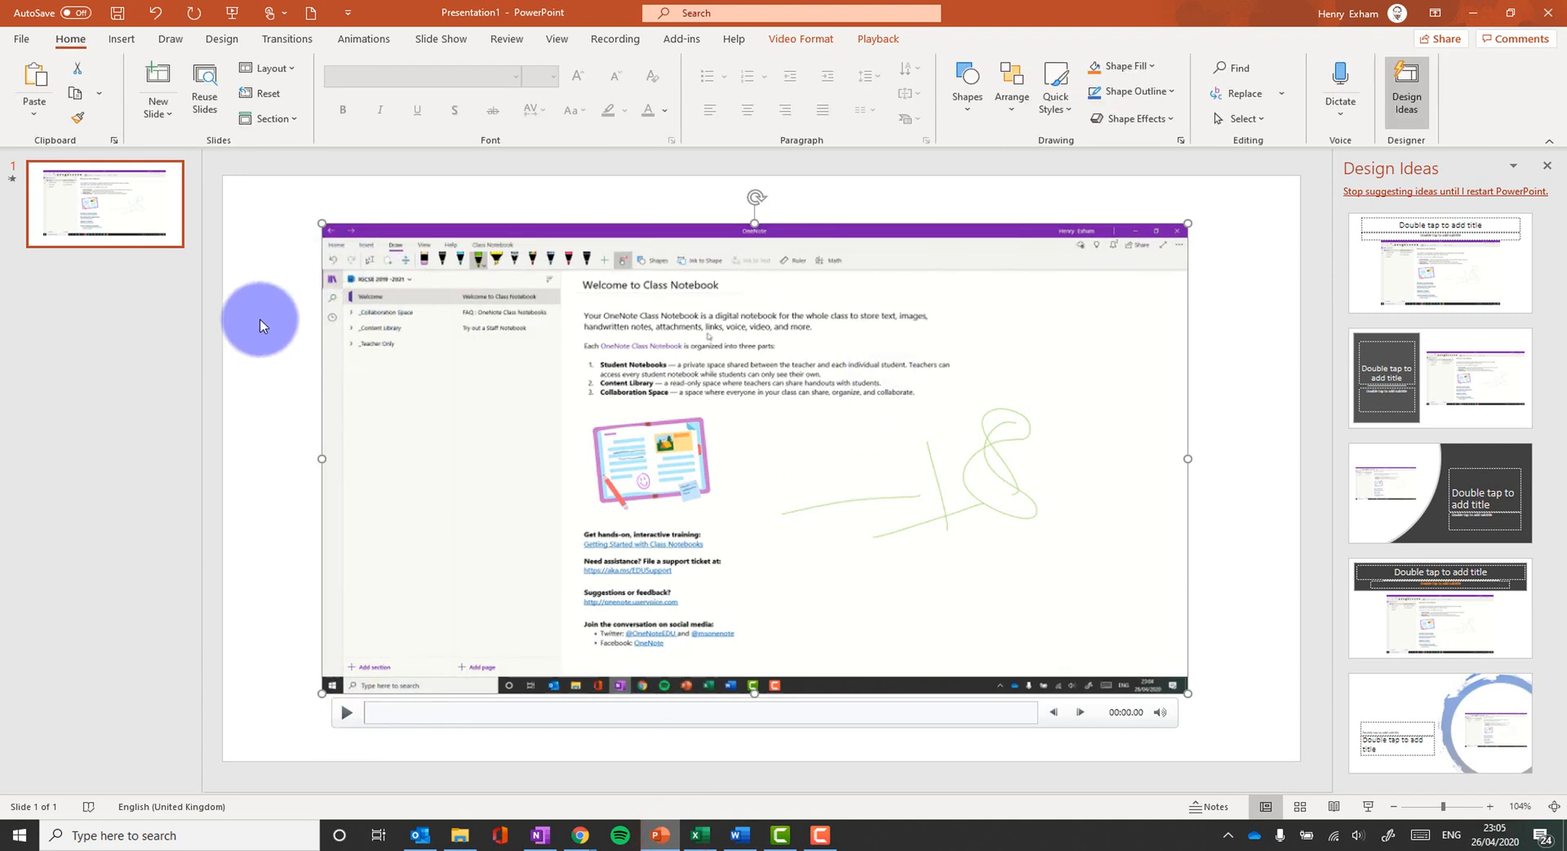
pyautogui.moveTo(288, 377)
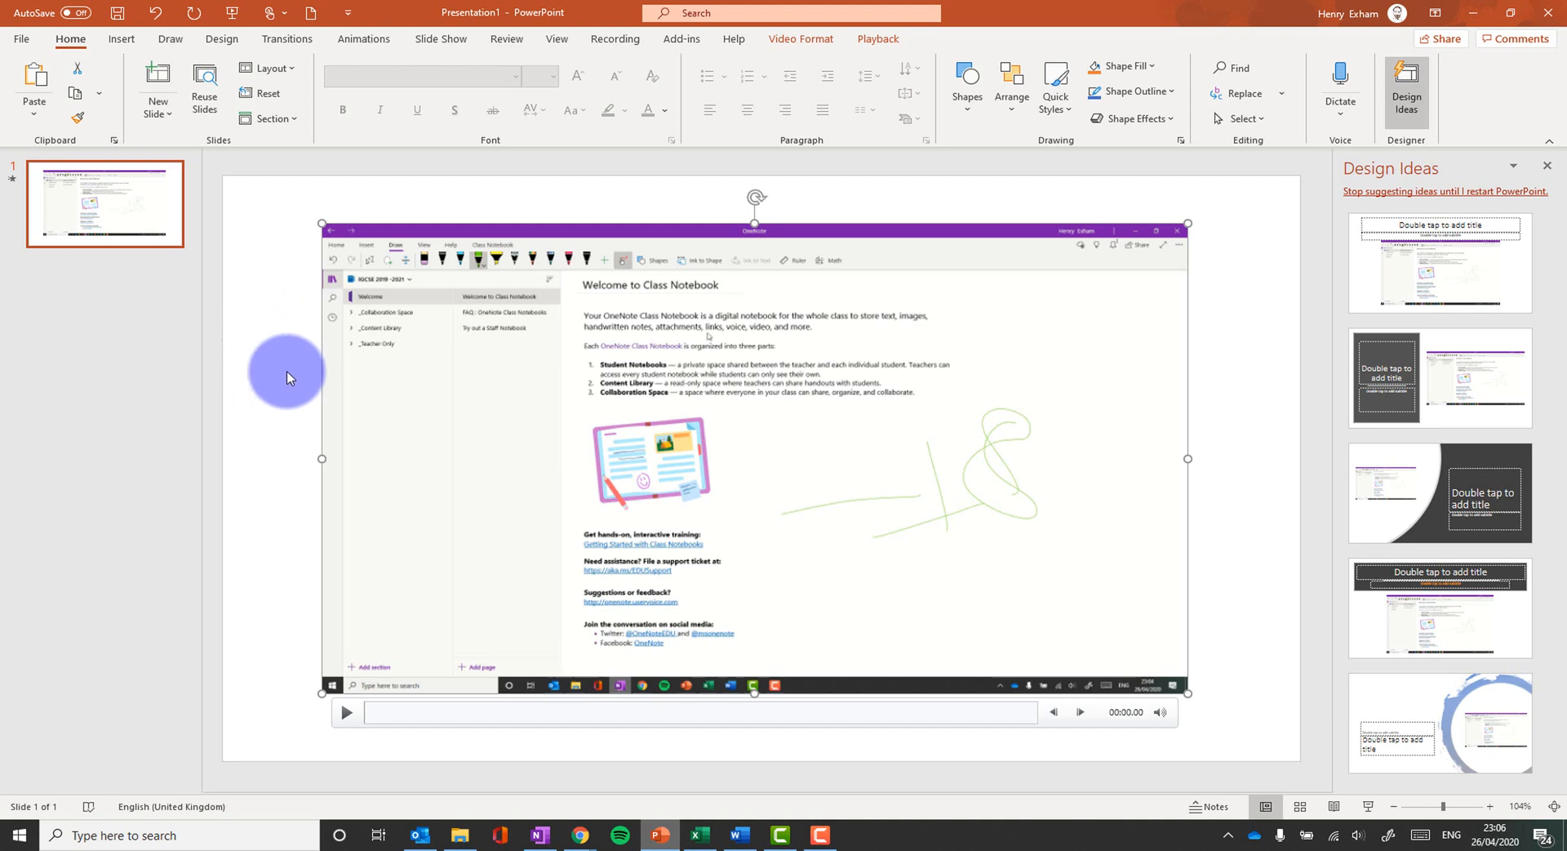
pyautogui.click(615, 39)
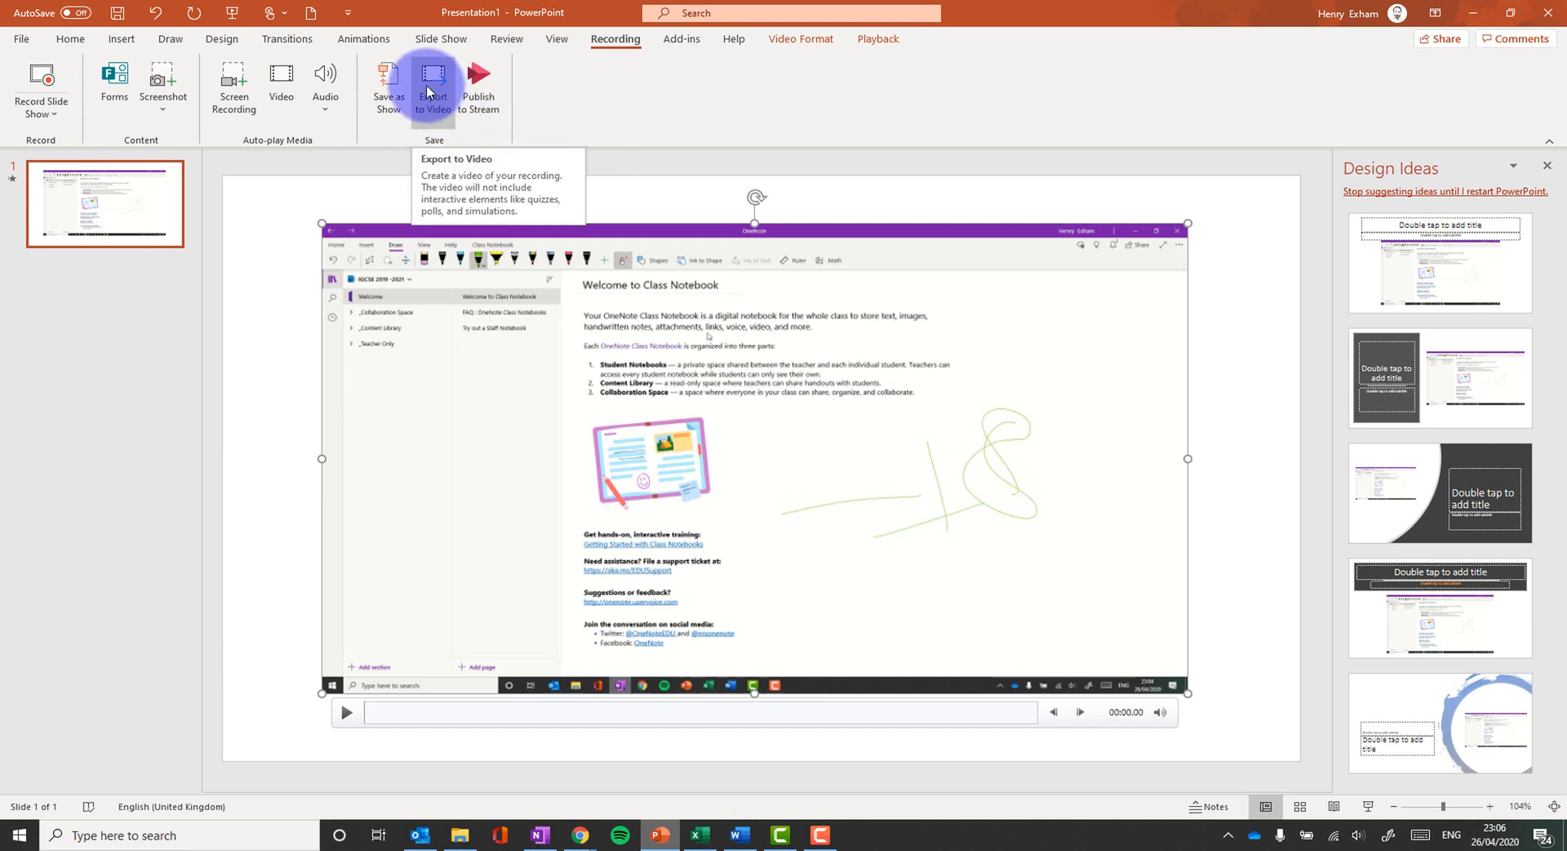
pyautogui.moveTo(554, 323)
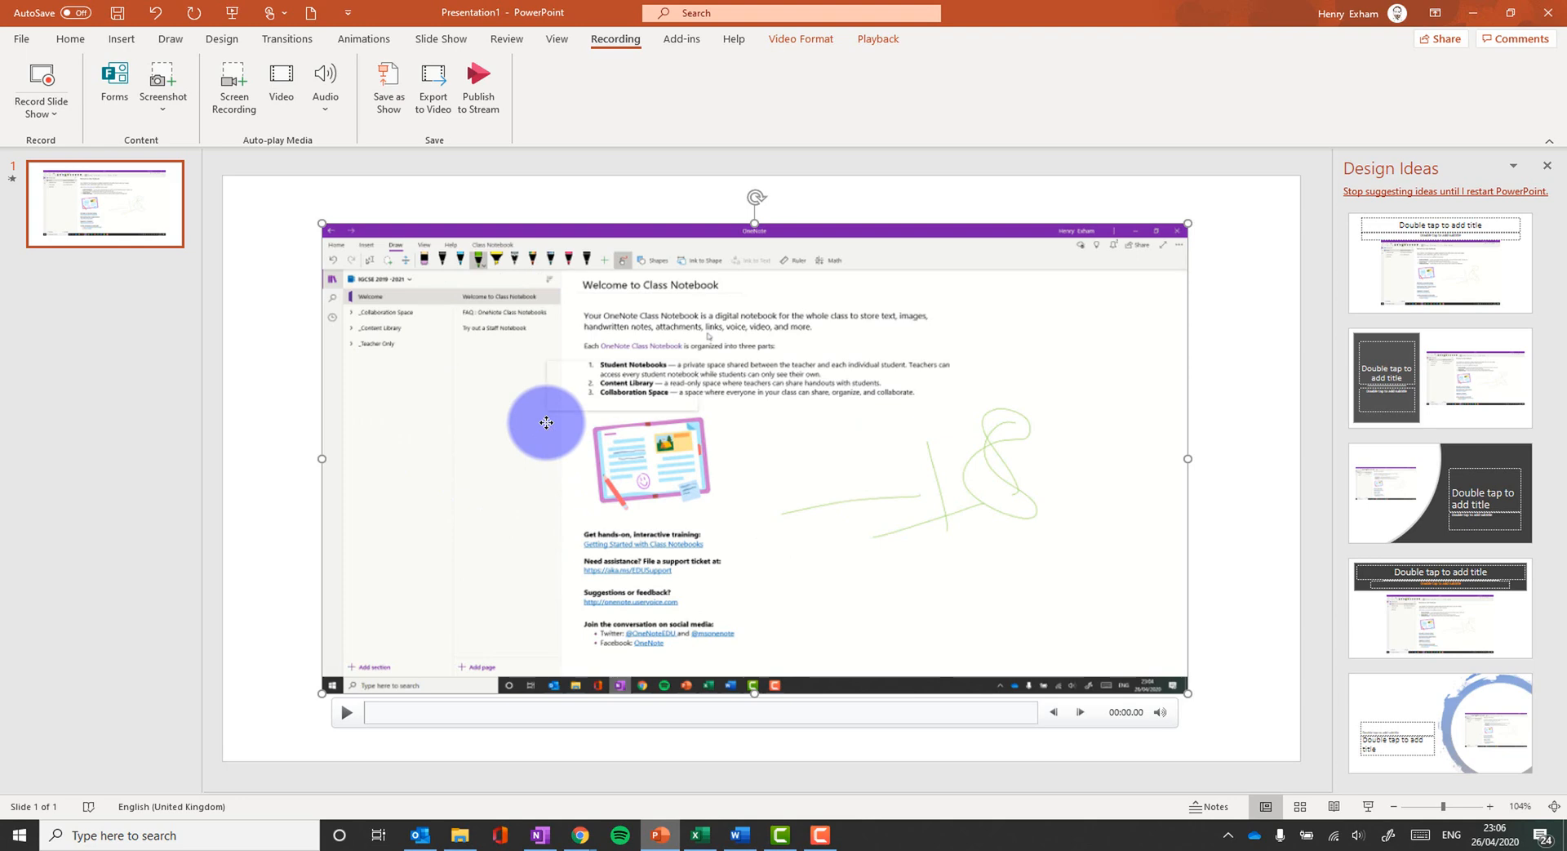
pyautogui.rightClick(545, 421)
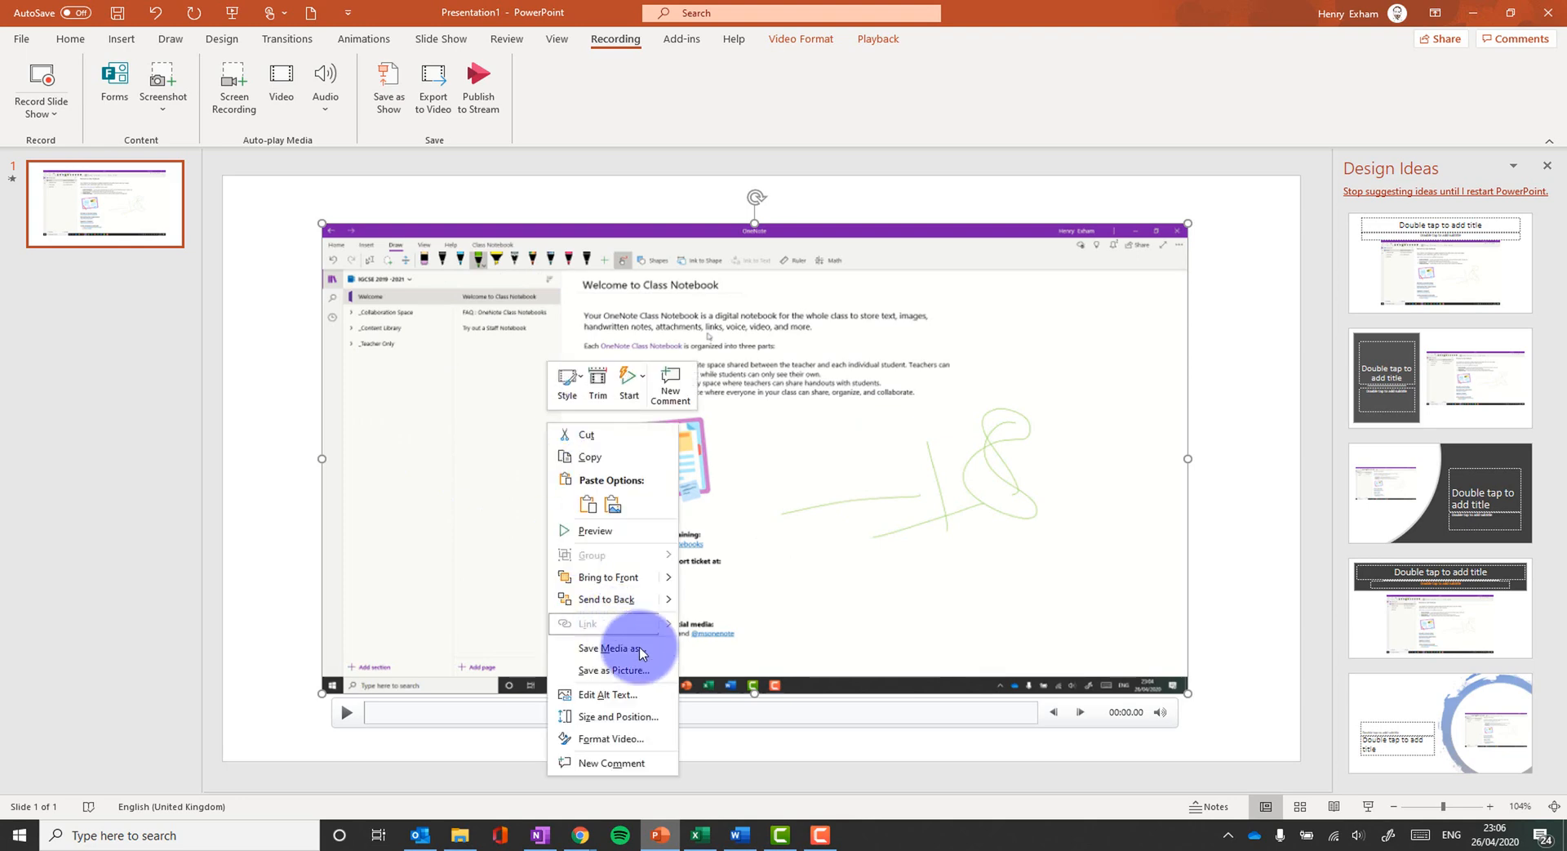
pyautogui.click(607, 648)
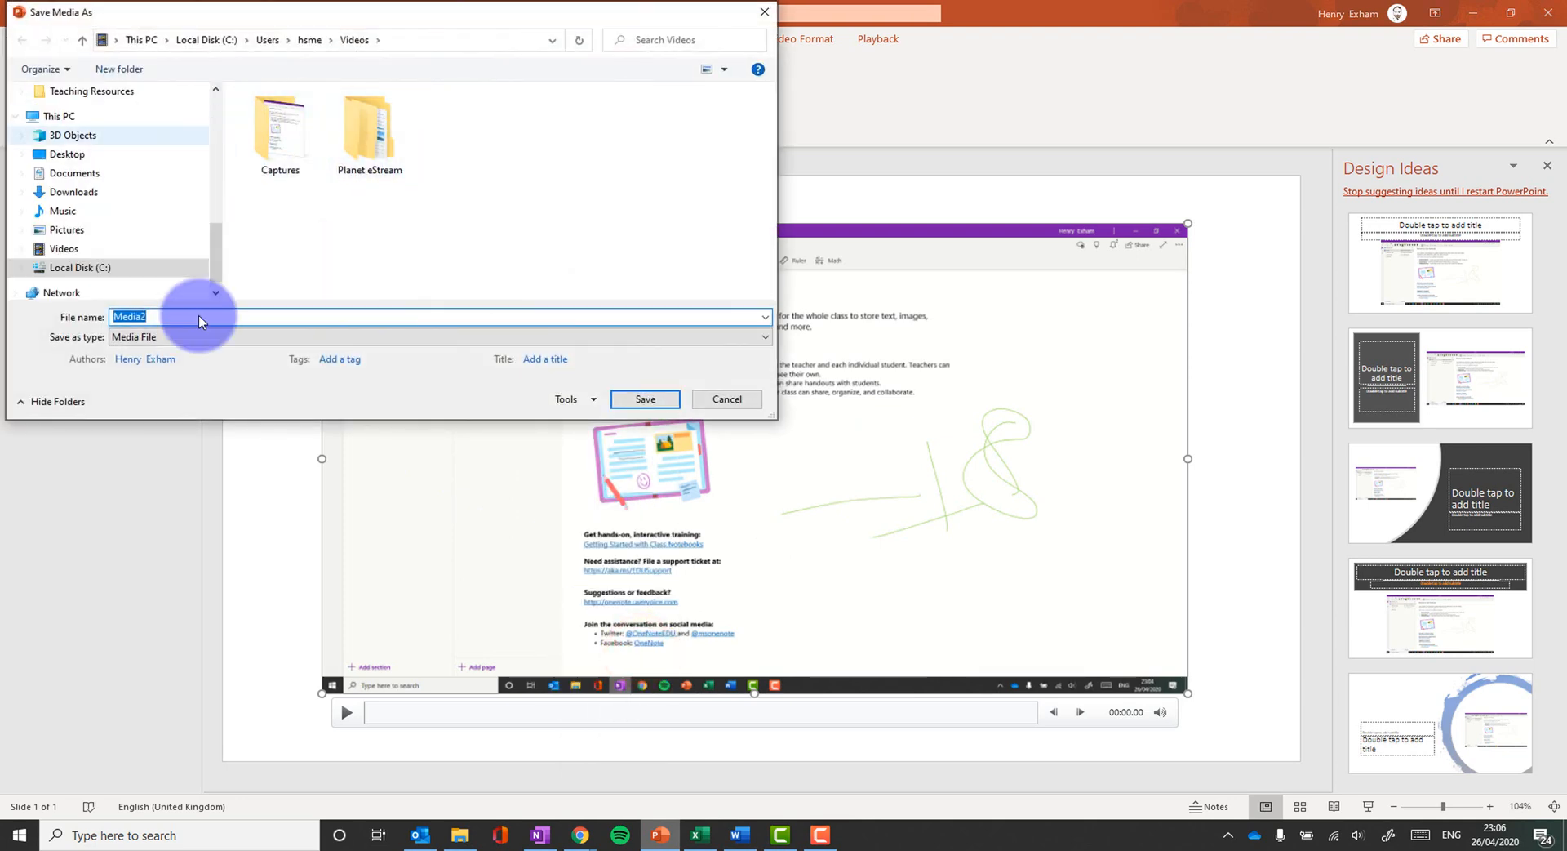